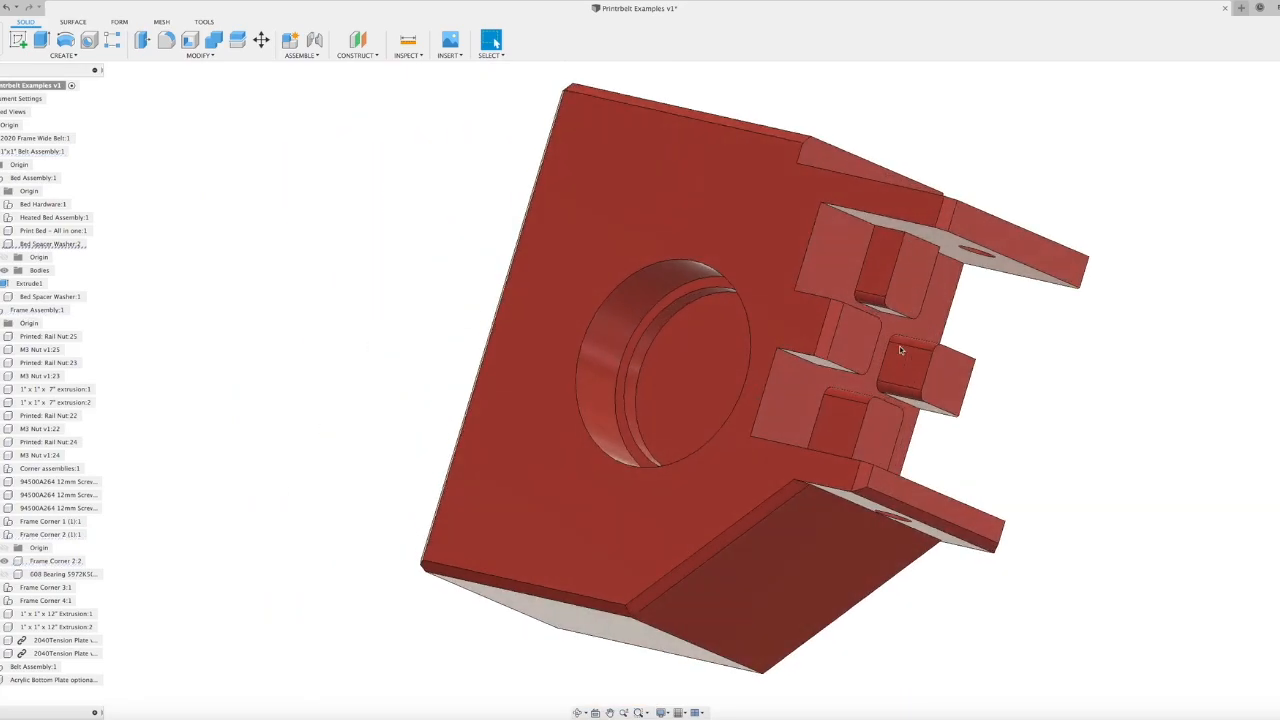
- Orbit around the frame corner and 608 bearing, then look into the bearing pocket
click(670, 400)
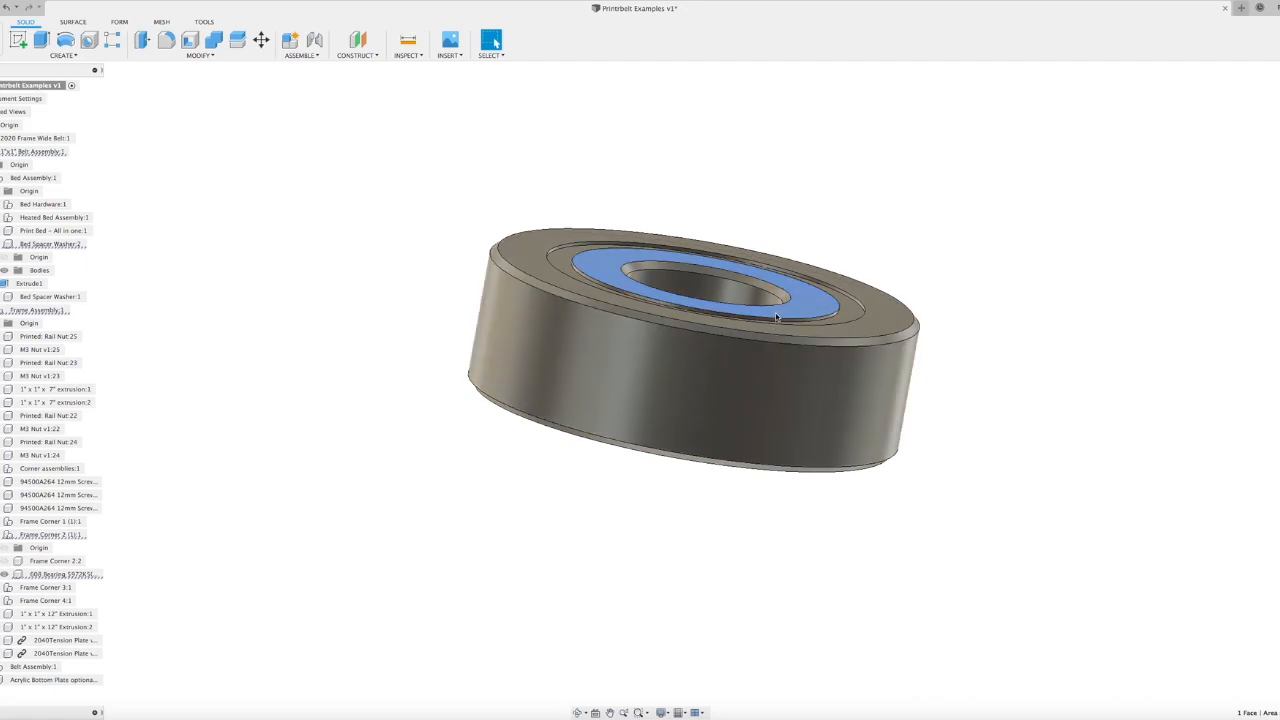
drag(775, 318, 768, 216)
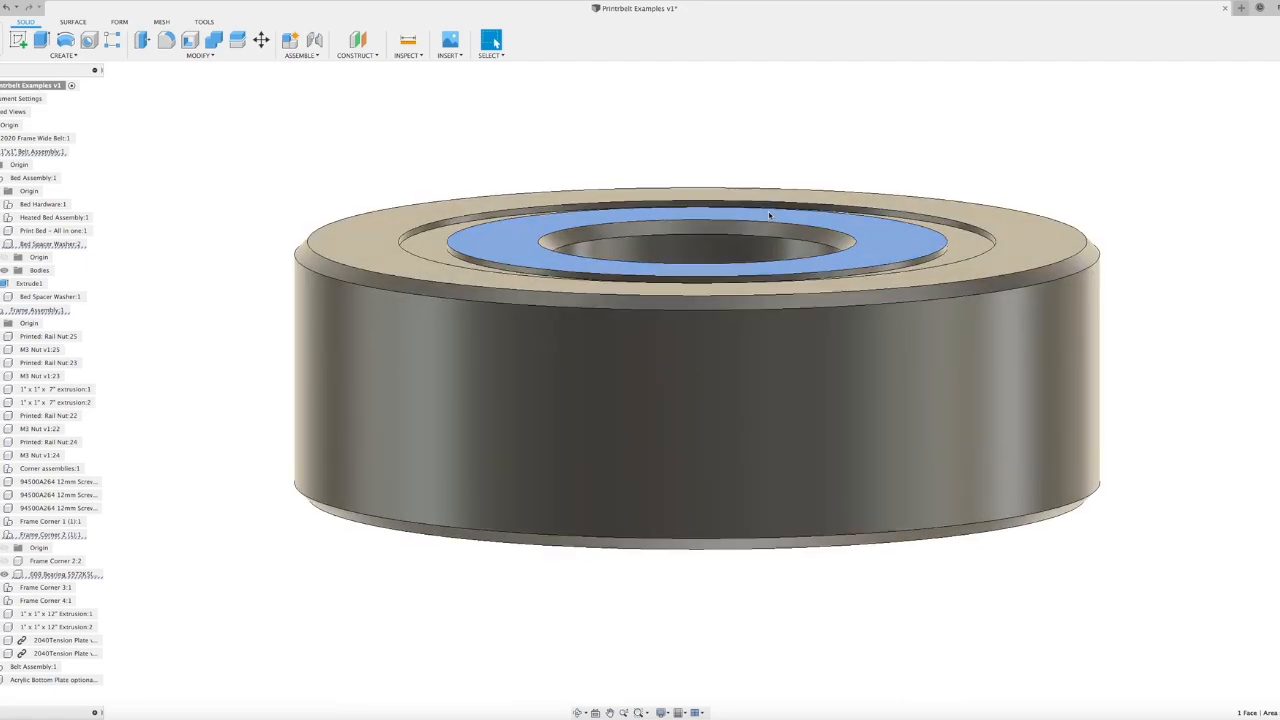
drag(768, 215, 1035, 267)
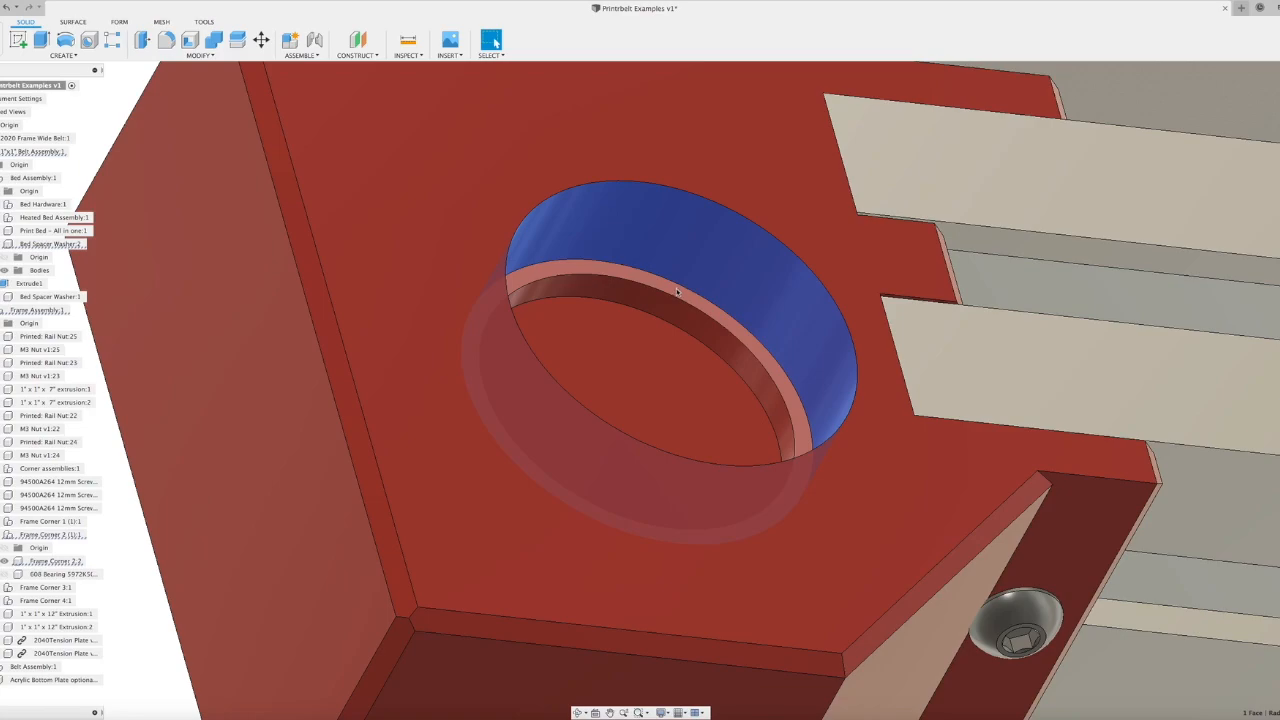
click(680, 250)
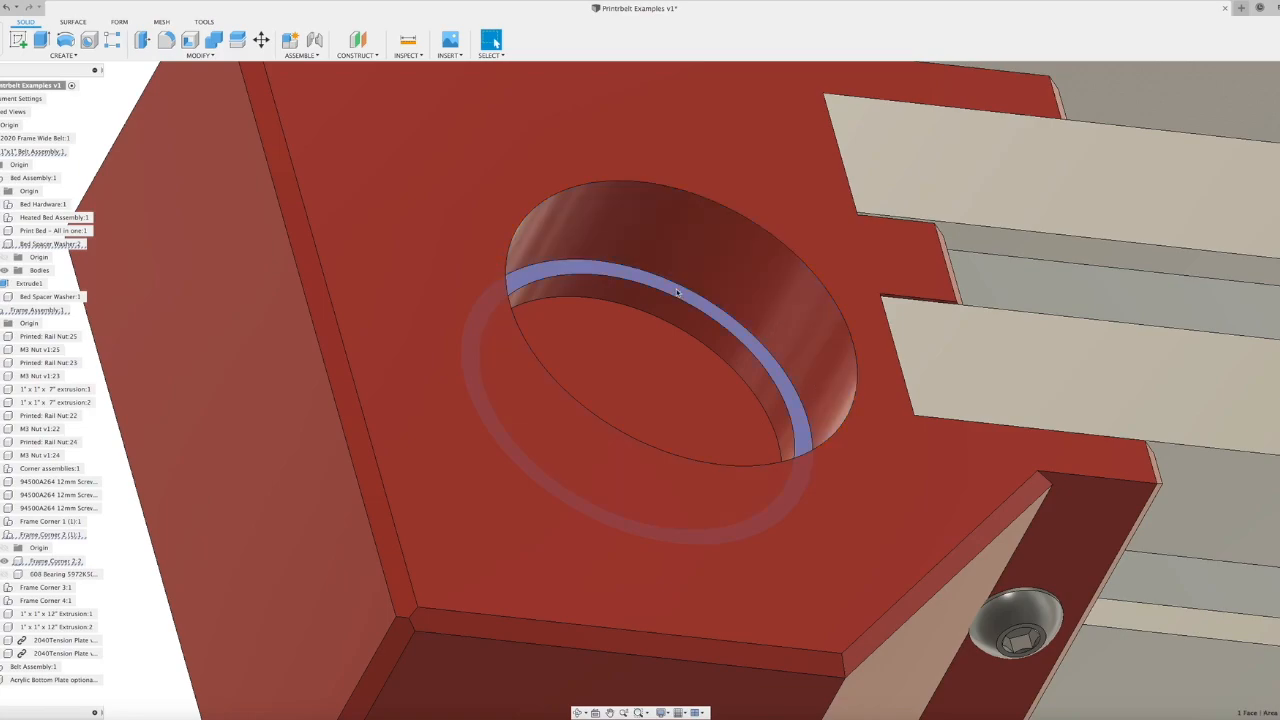
drag(680, 290, 678, 310)
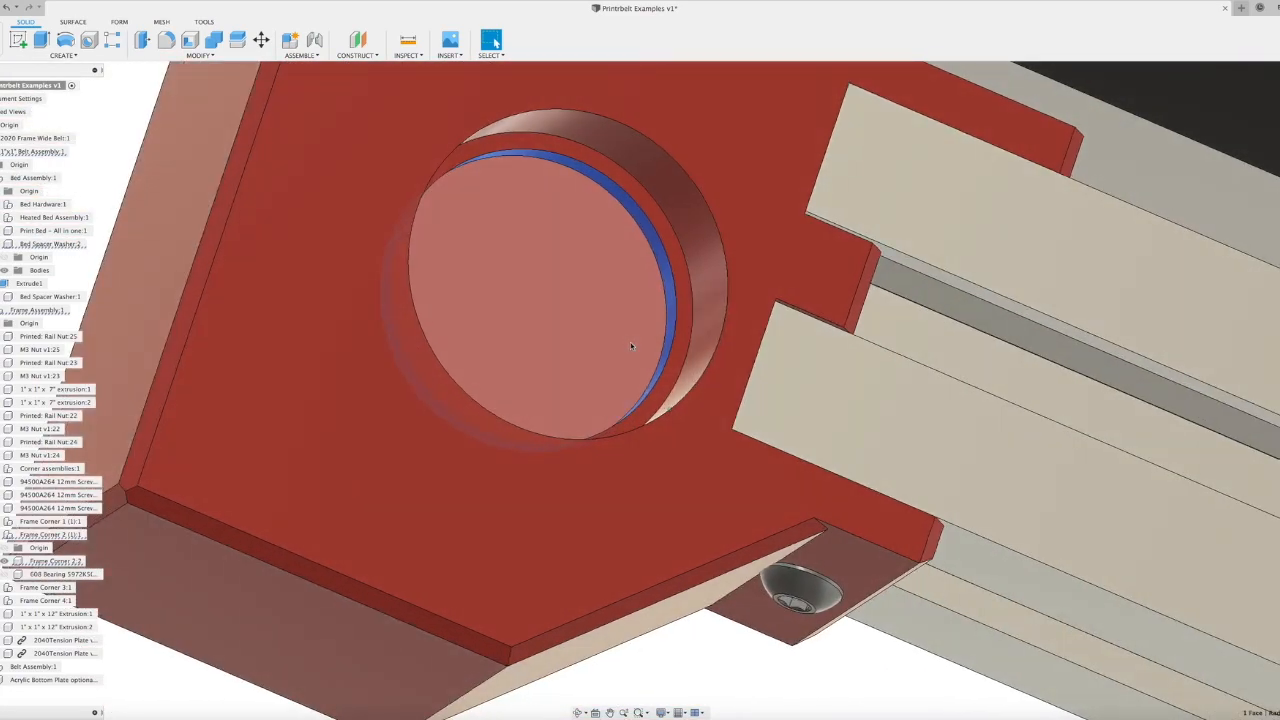
mouse_move(555, 316)
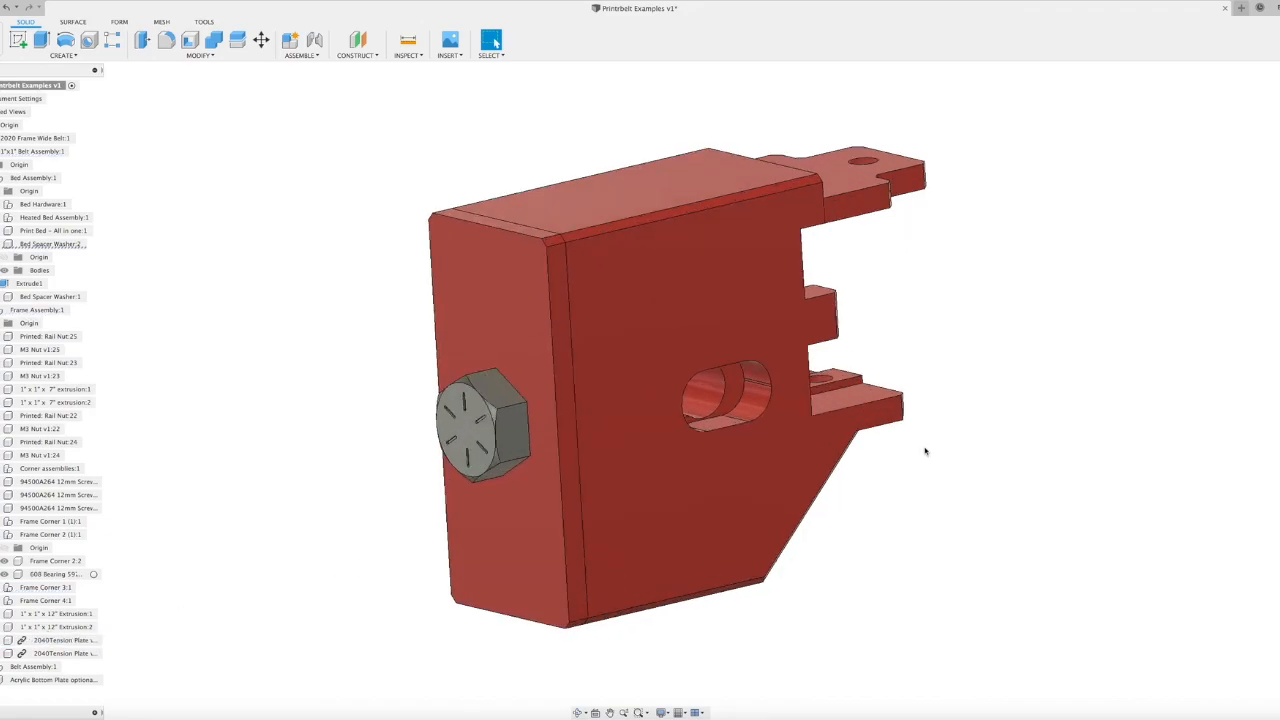
- Select the frame corner body and view its bolt slot, top, opposite face, open end and side
drag(700, 400, 620, 360)
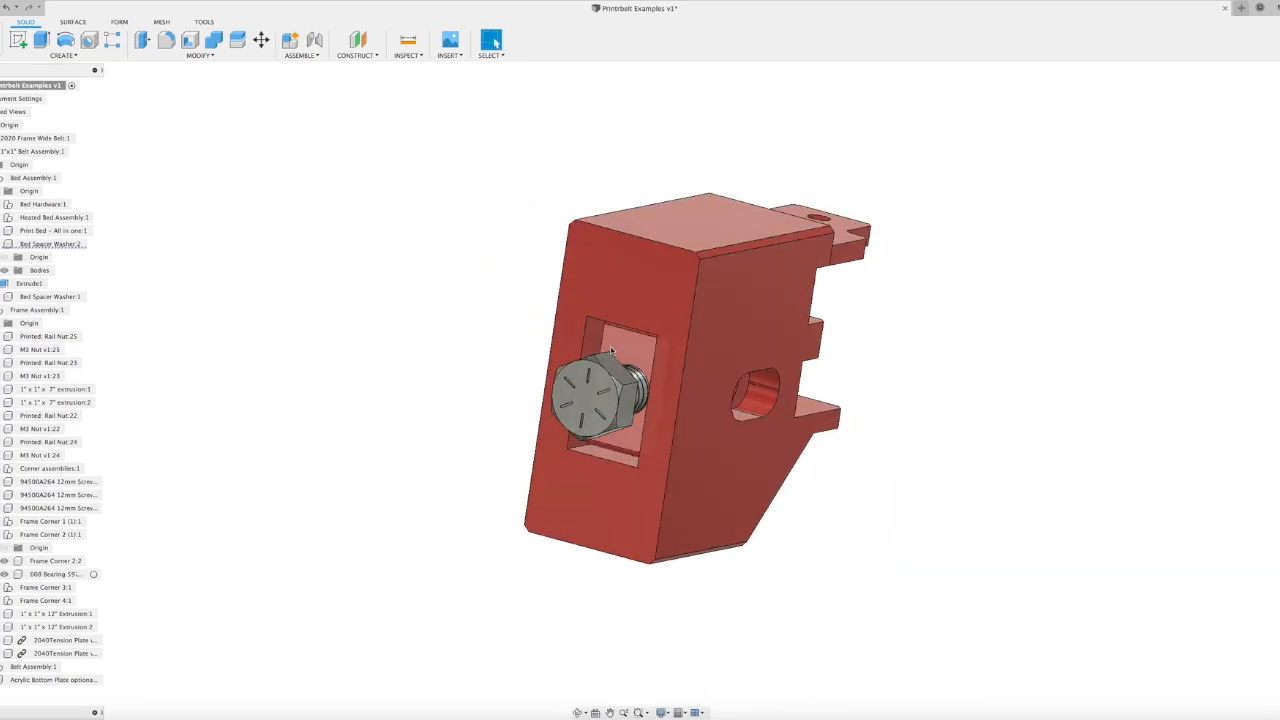
click(44, 310)
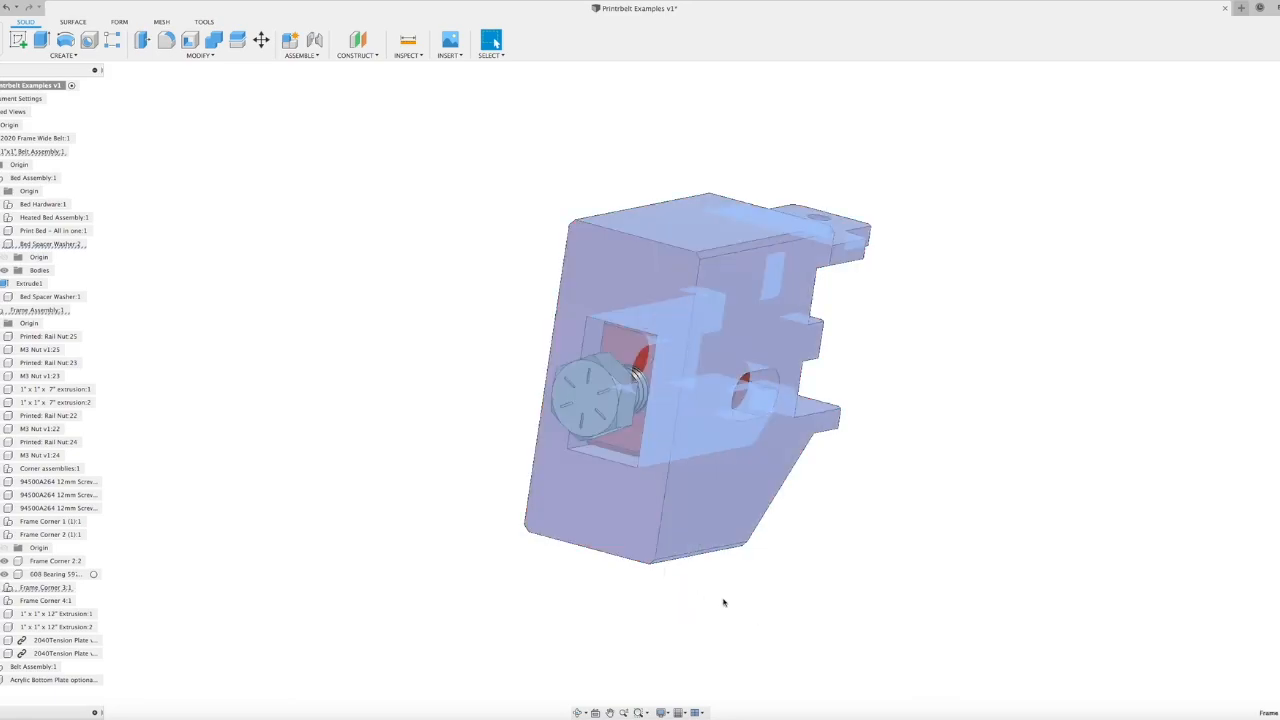
drag(720, 390, 823, 452)
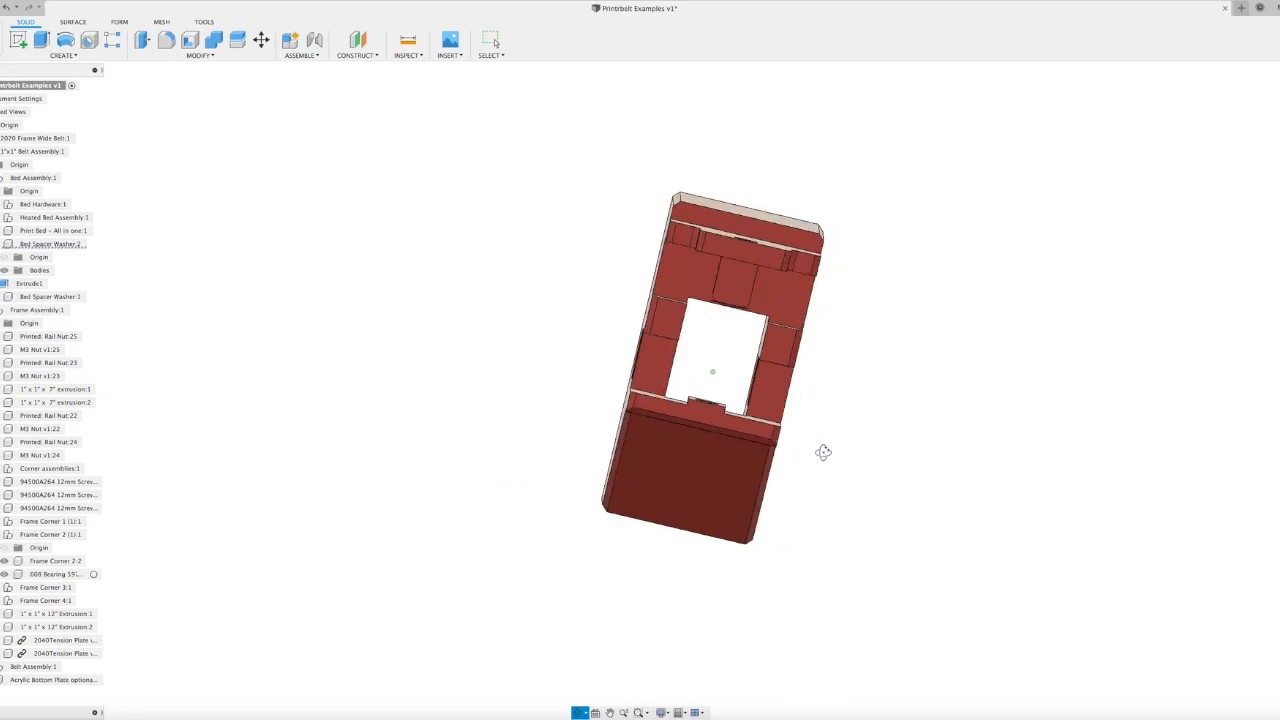
drag(823, 452, 645, 473)
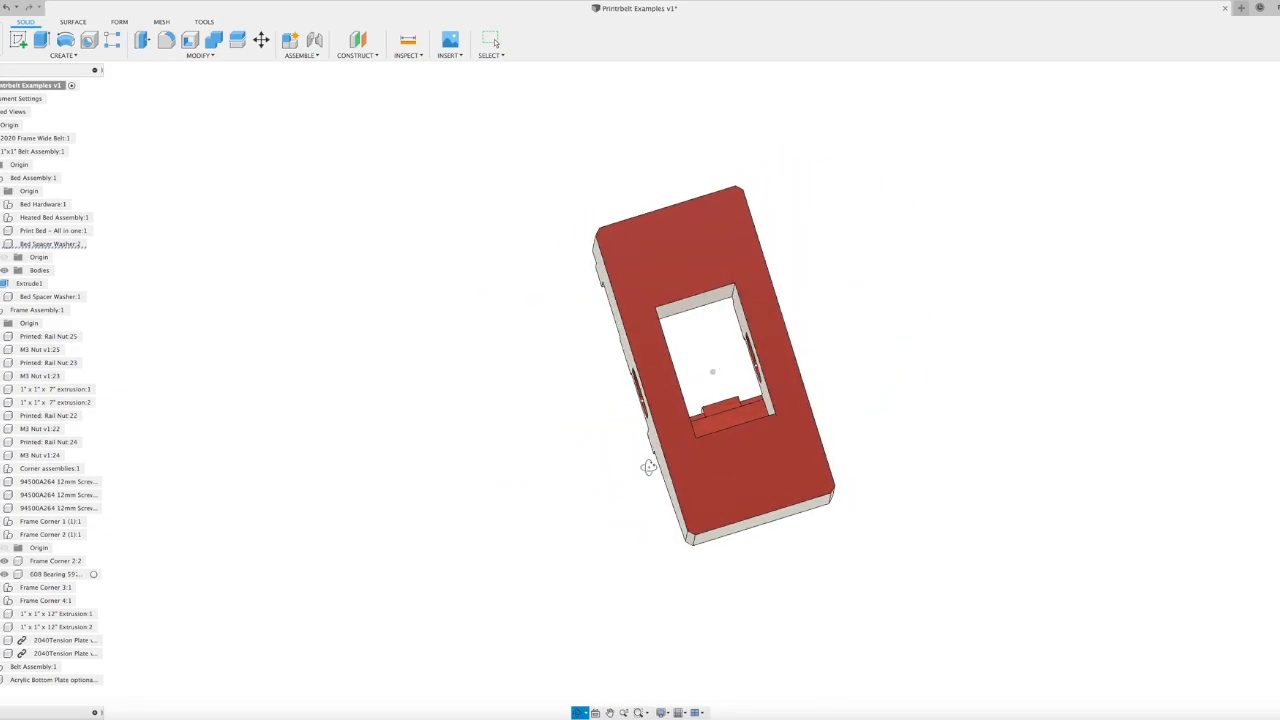
drag(712, 372, 660, 400)
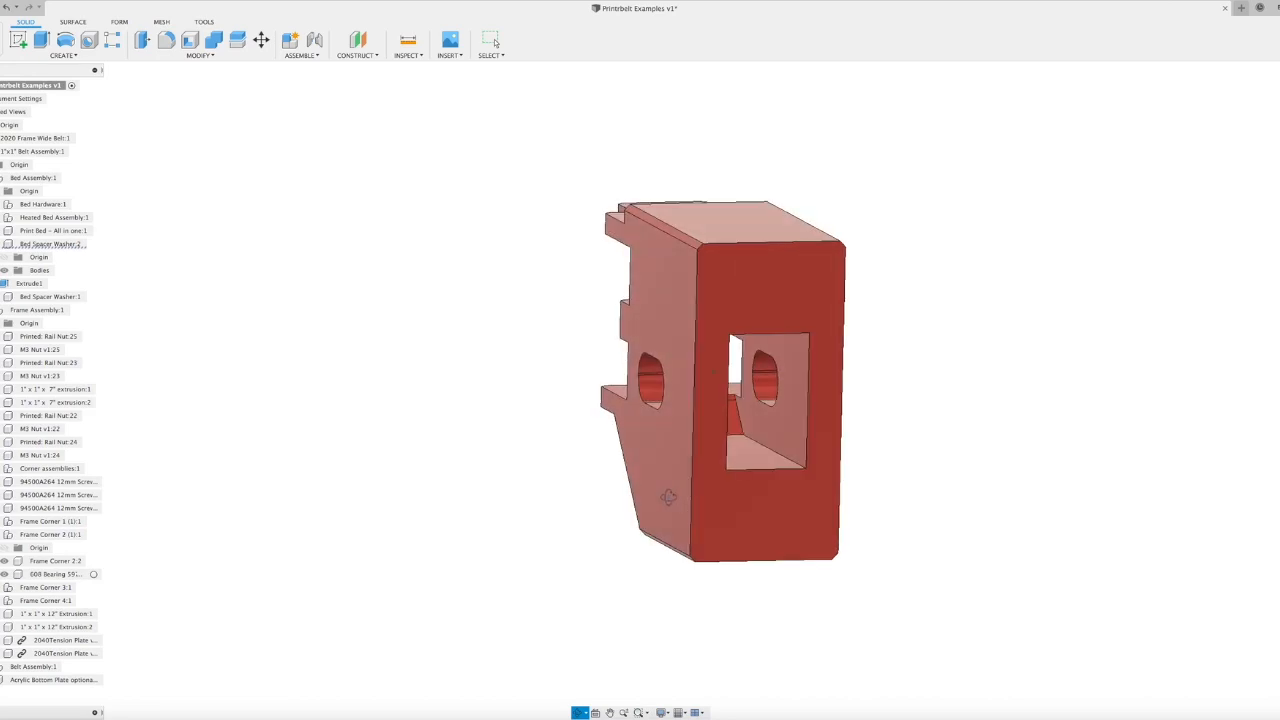
drag(720, 380, 715, 400)
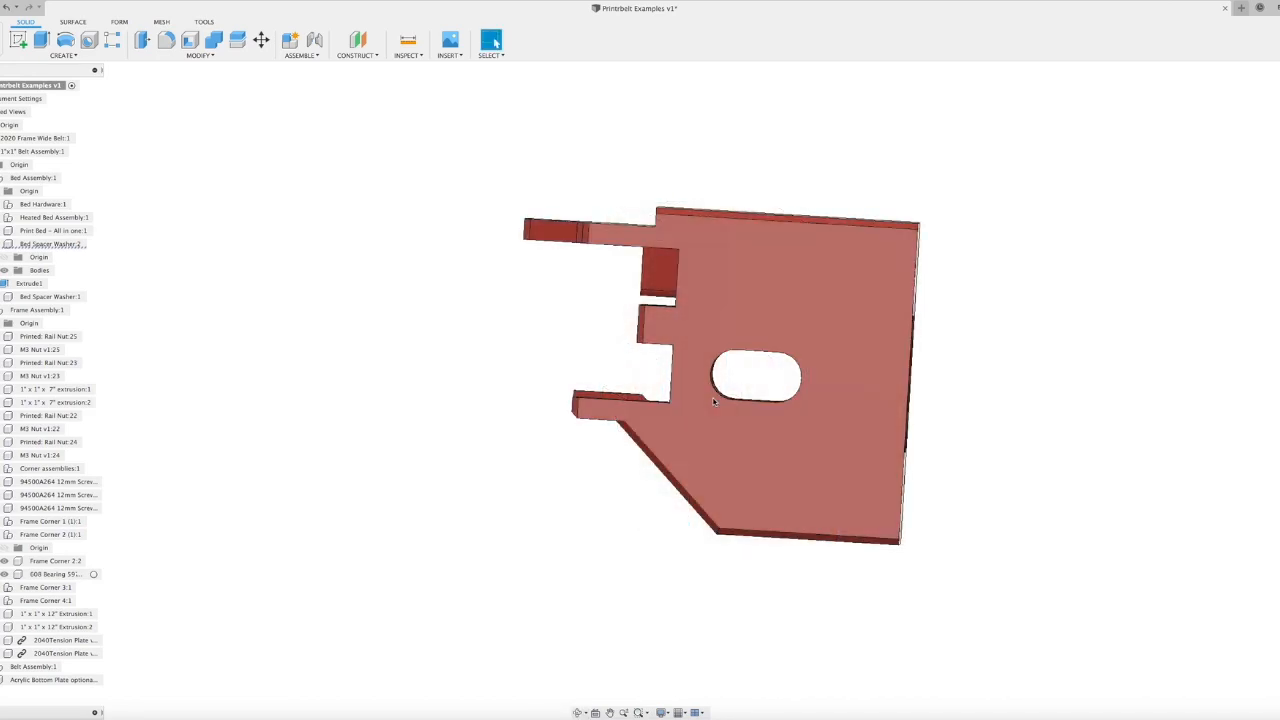
click(735, 390)
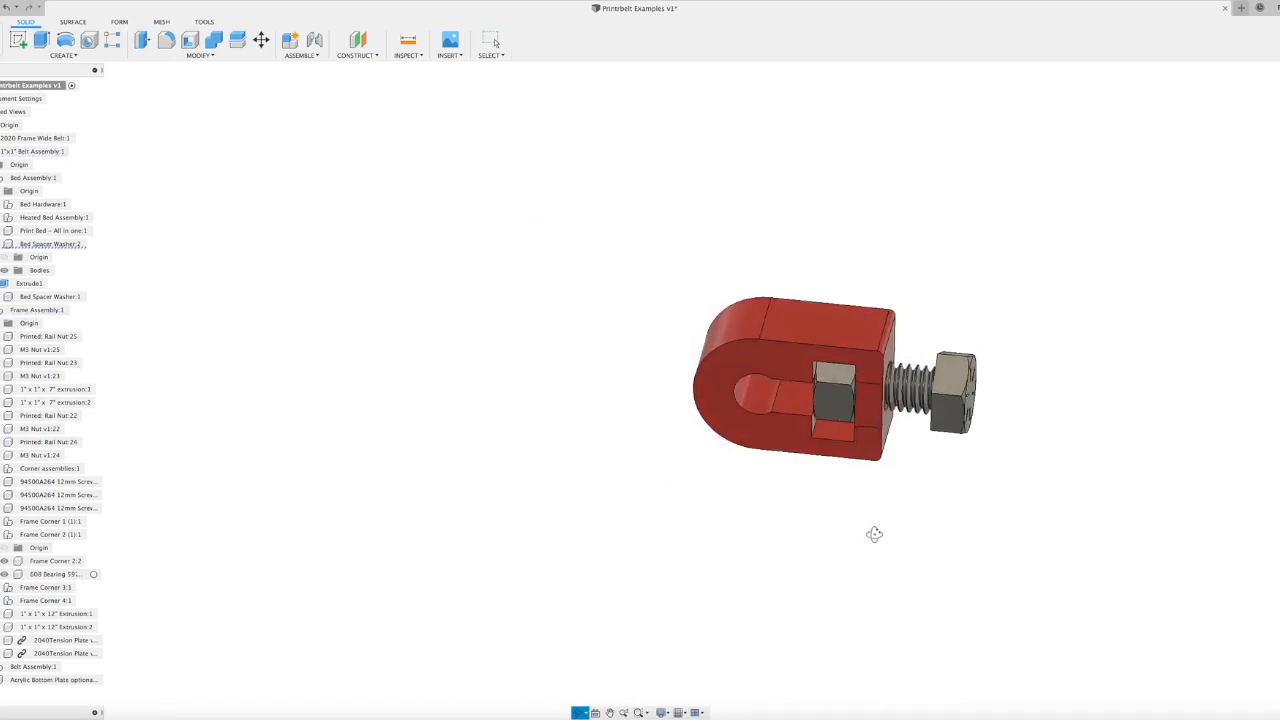
- Orbit around the tensioner block to show its captive hex nut and bolt
drag(835, 380, 660, 400)
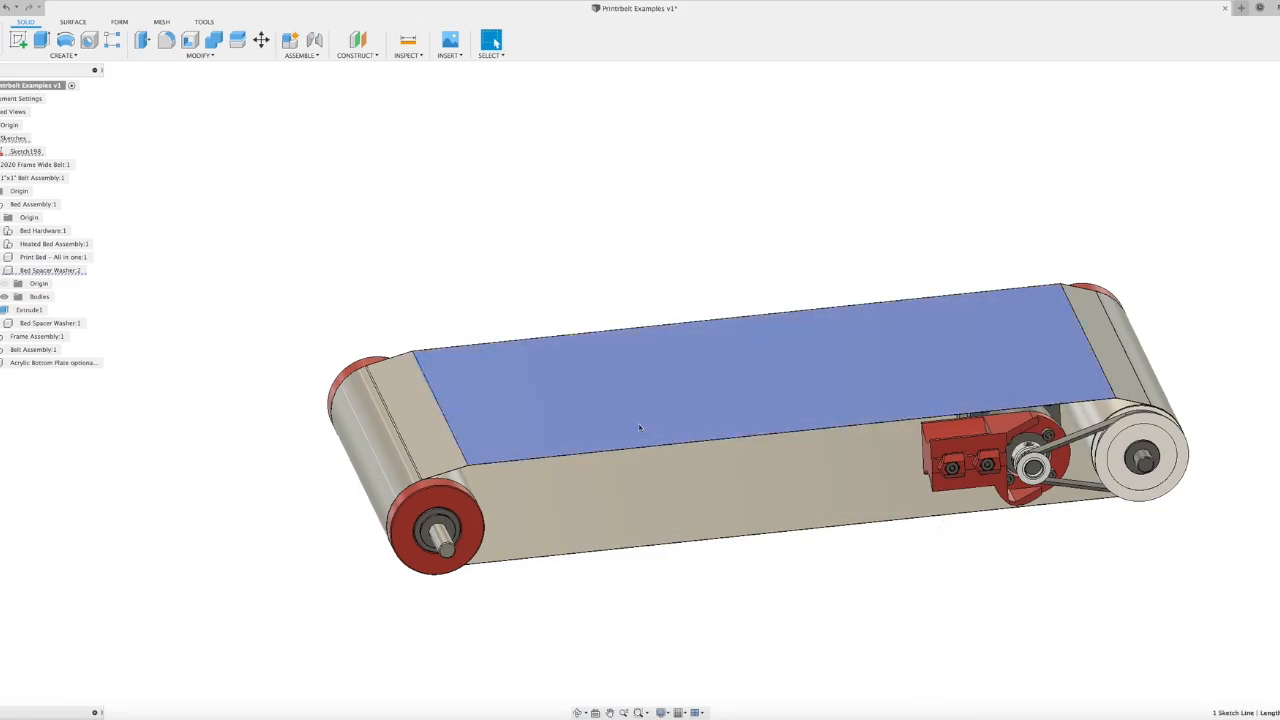
mouse_move(557, 434)
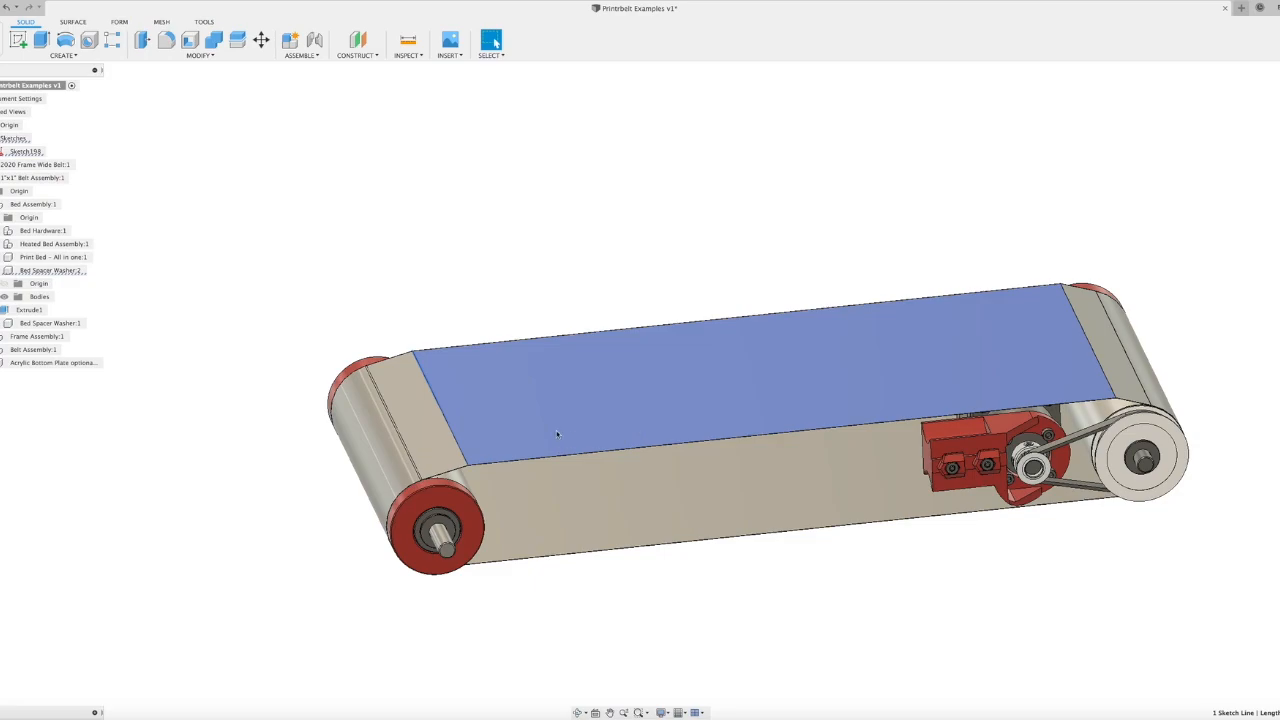
mouse_move(440, 366)
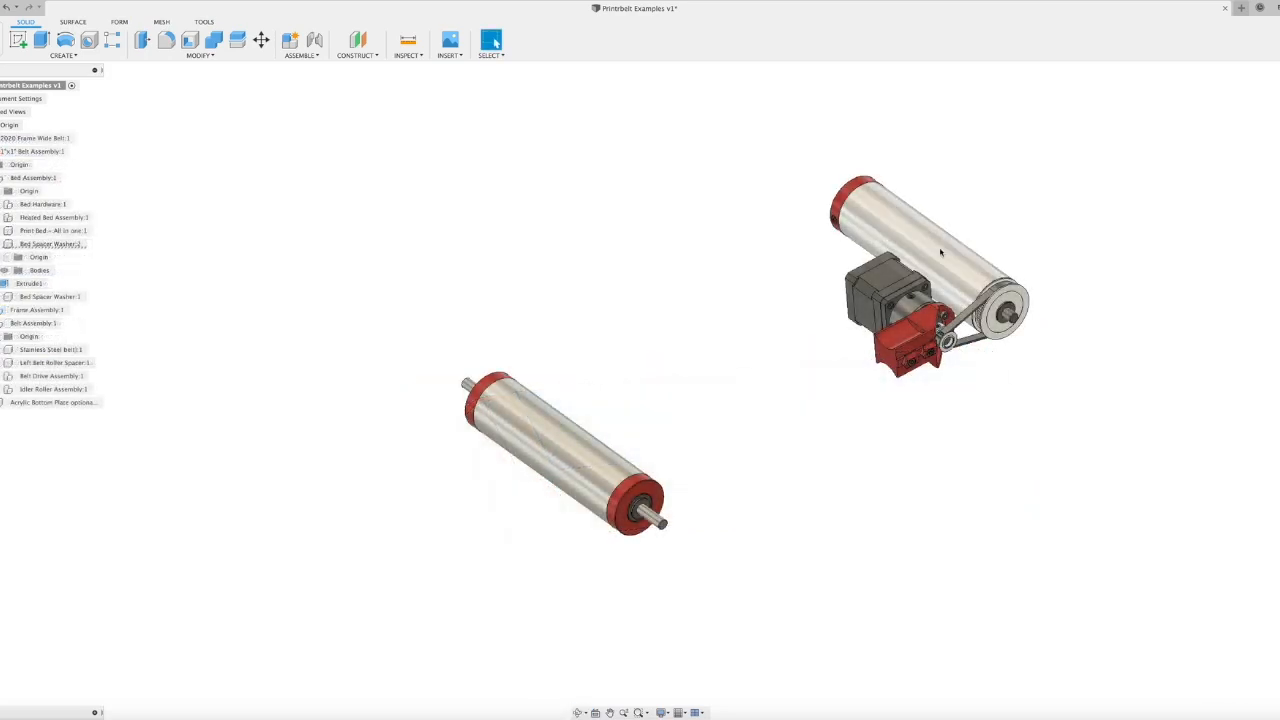
- Pick a point on the drive roller end beside the detached pulley
click(566, 461)
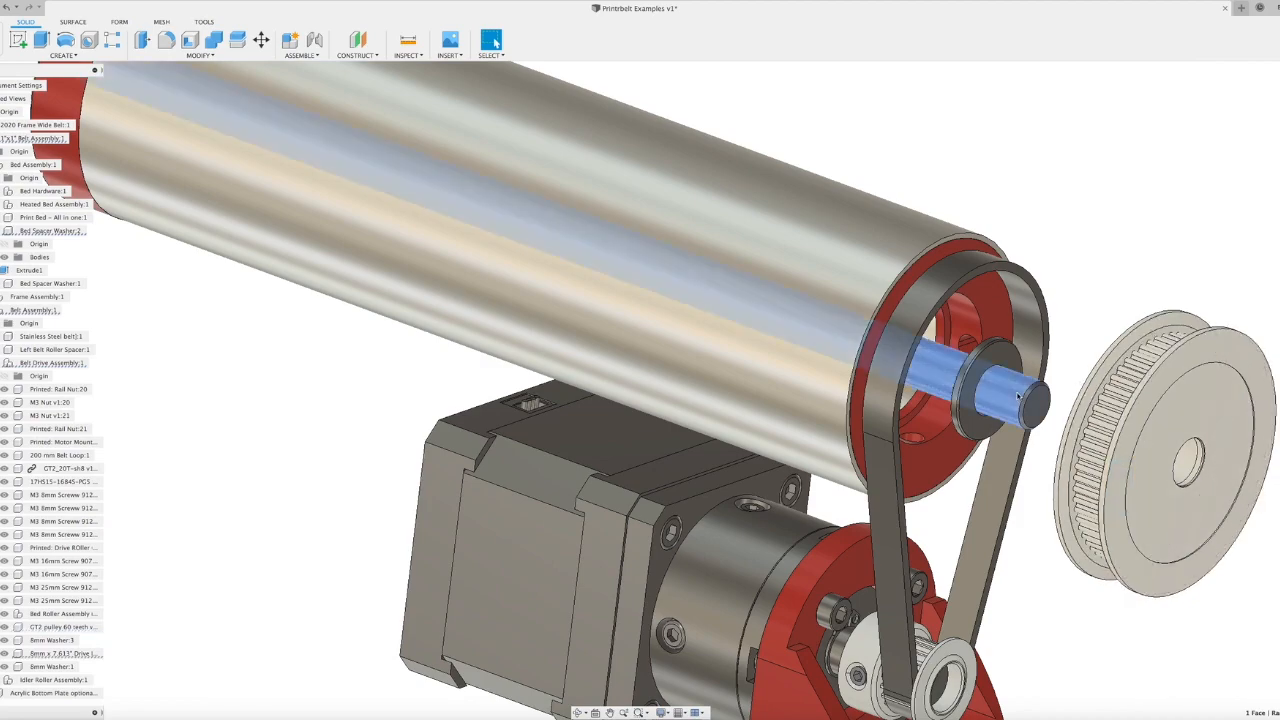
mouse_move(1013, 390)
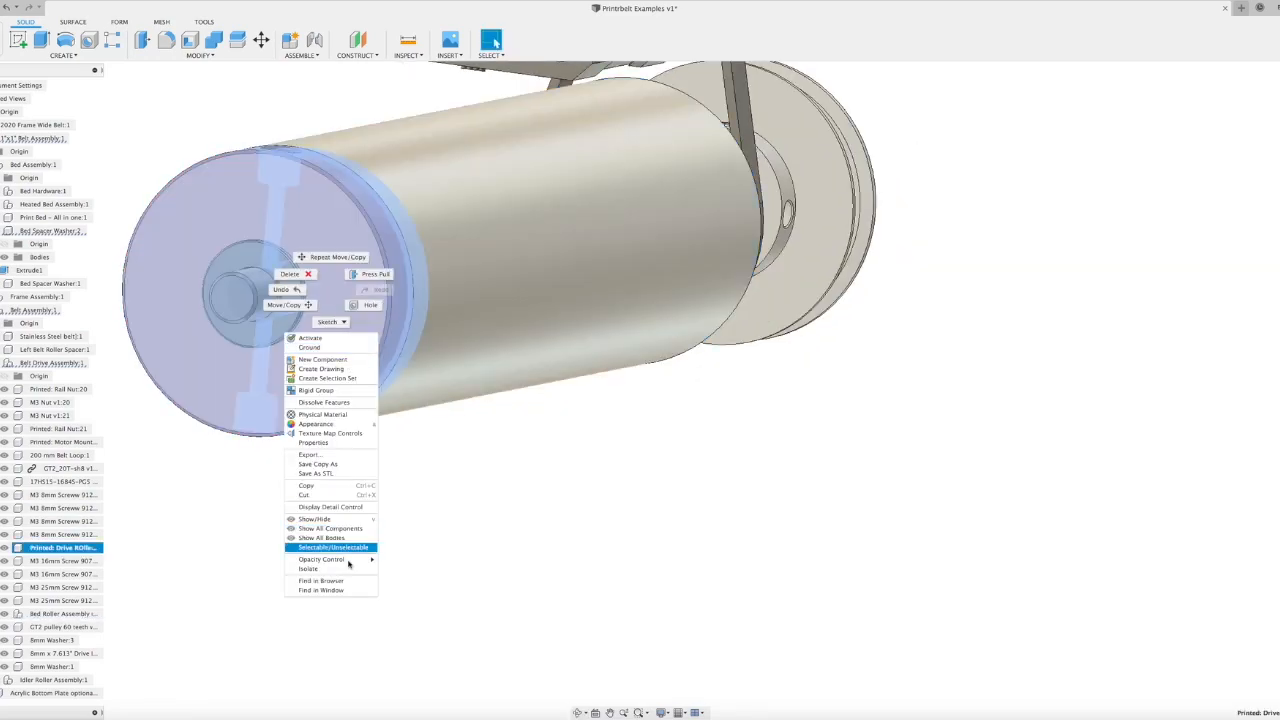
- Isolate the printed drive roller and inspect its side hole and end-face centre bore
click(308, 568)
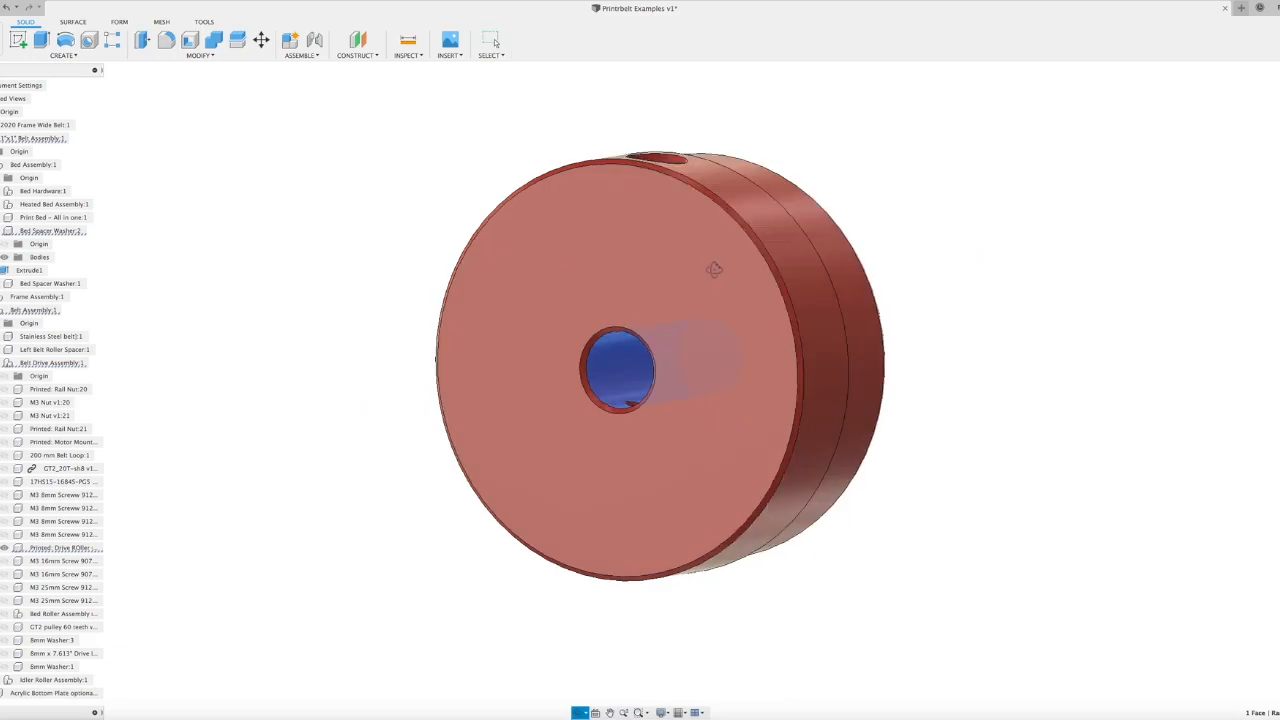
right_click(620, 375)
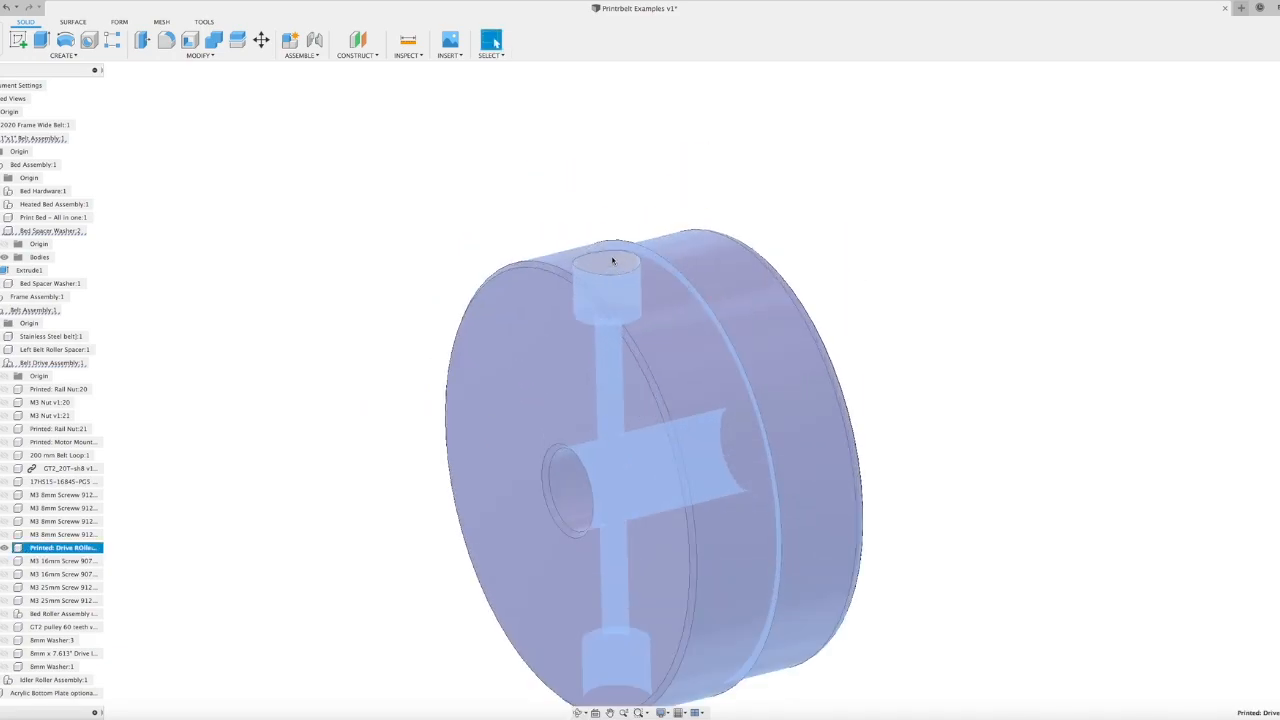
drag(612, 260, 647, 451)
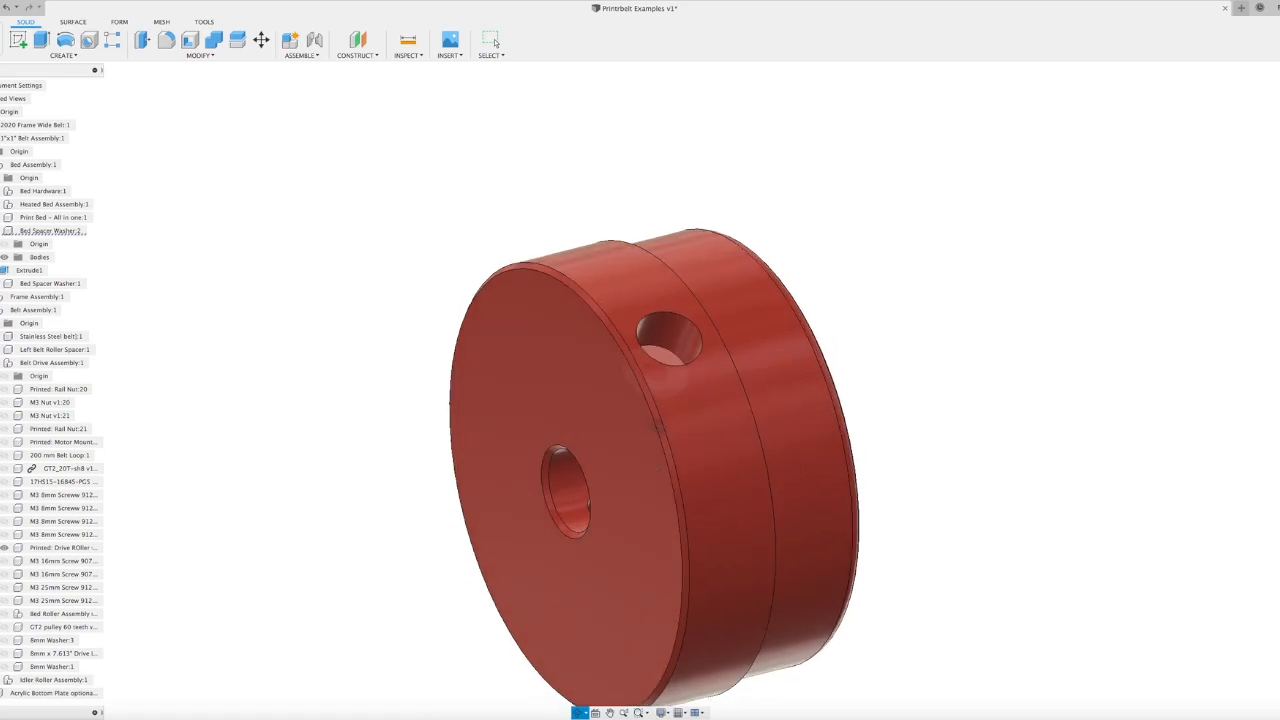
click(670, 340)
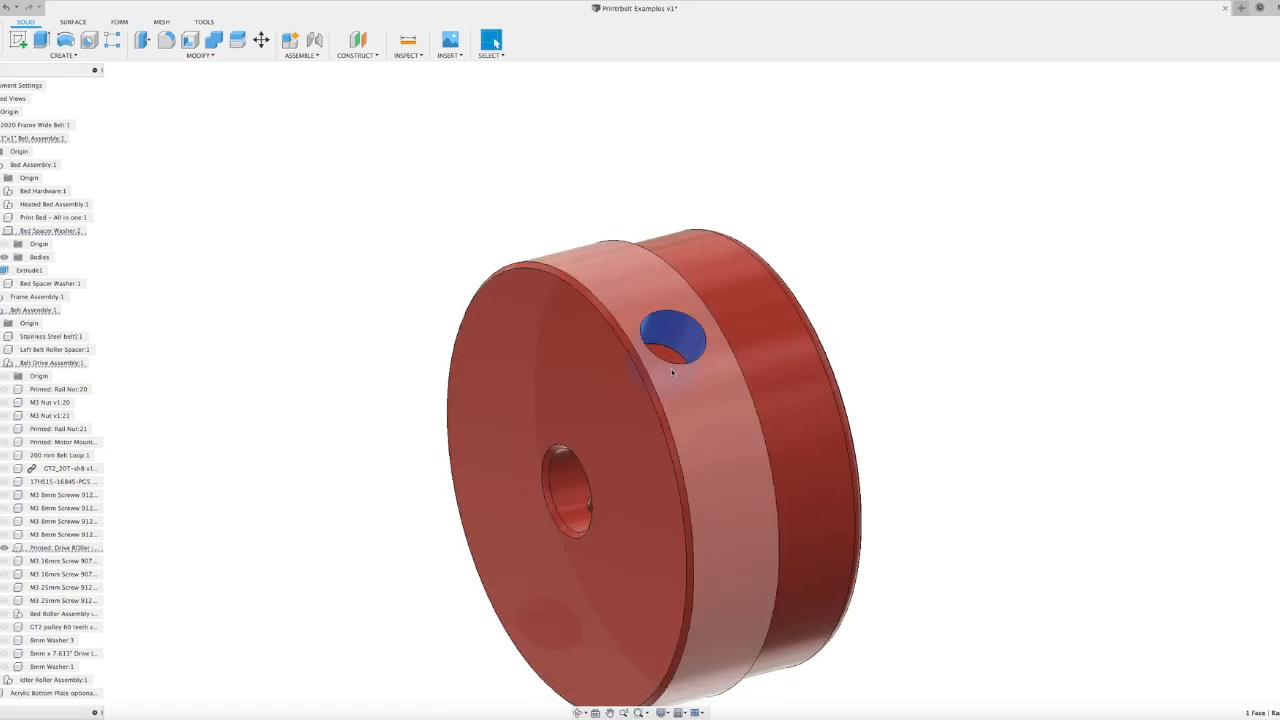
drag(670, 370, 690, 430)
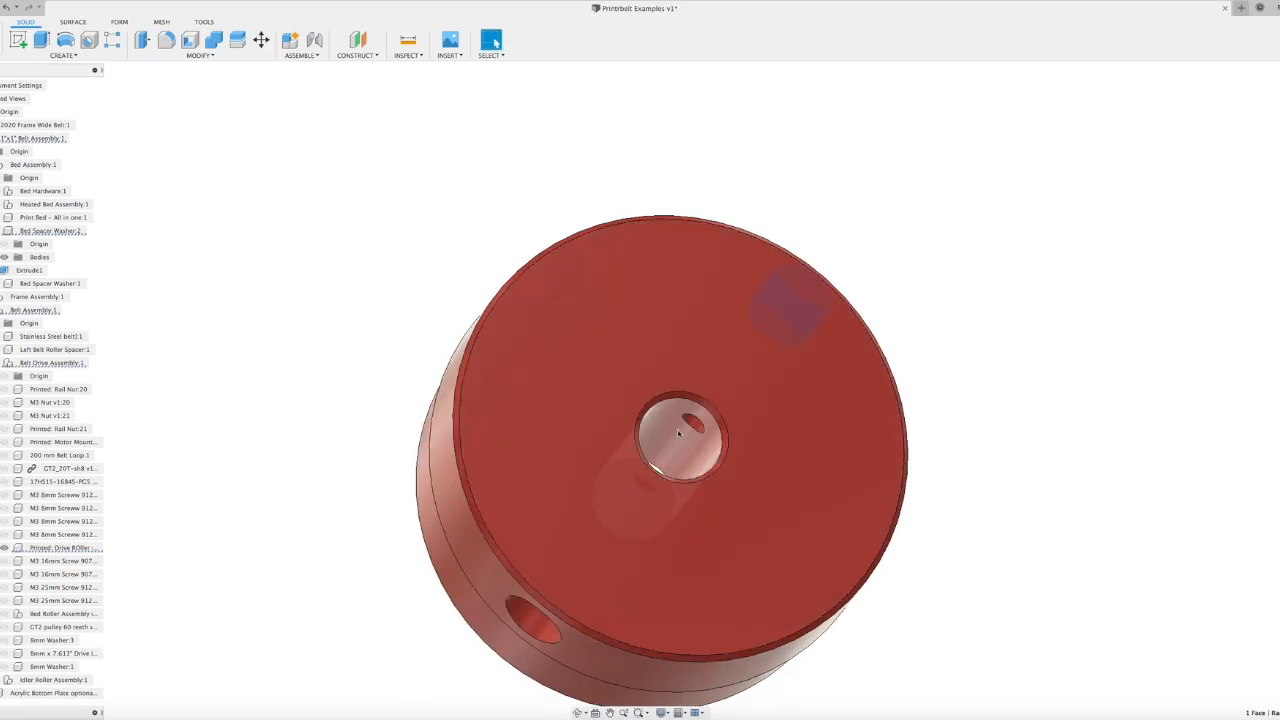
click(678, 433)
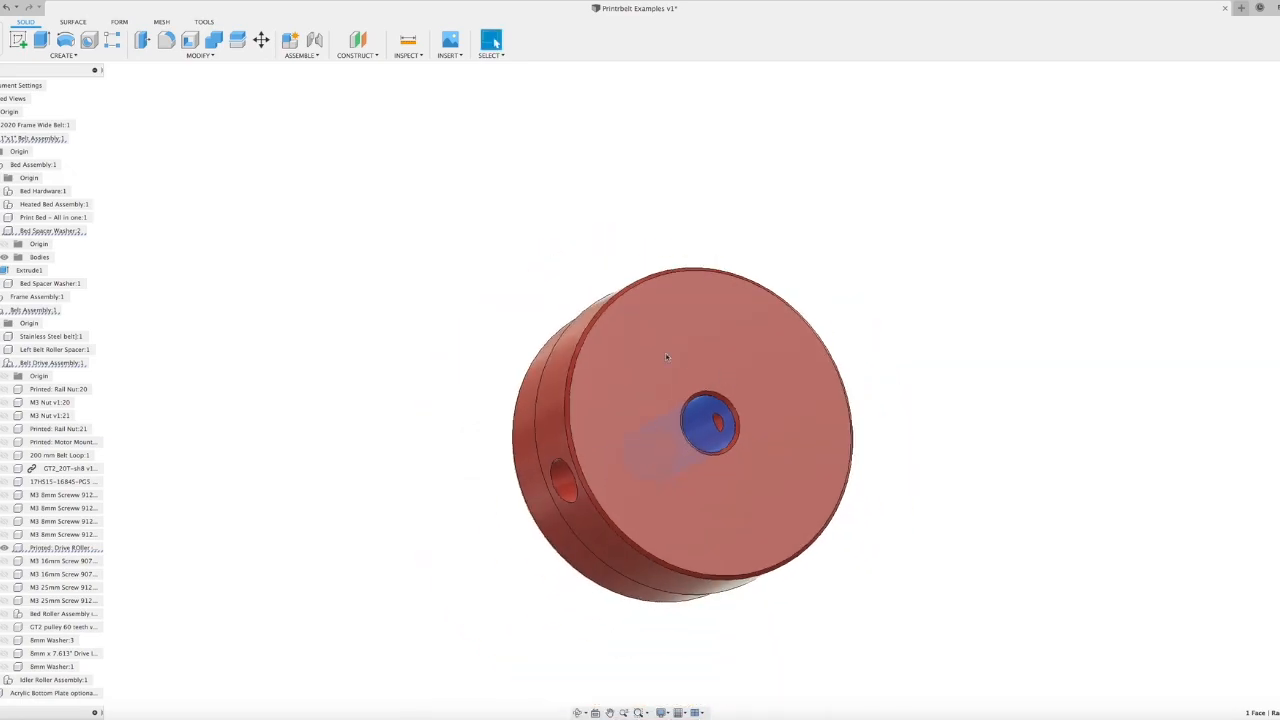
- Turn the red roller part through its sides and bring up the restore-assembly menu
drag(700, 430, 680, 380)
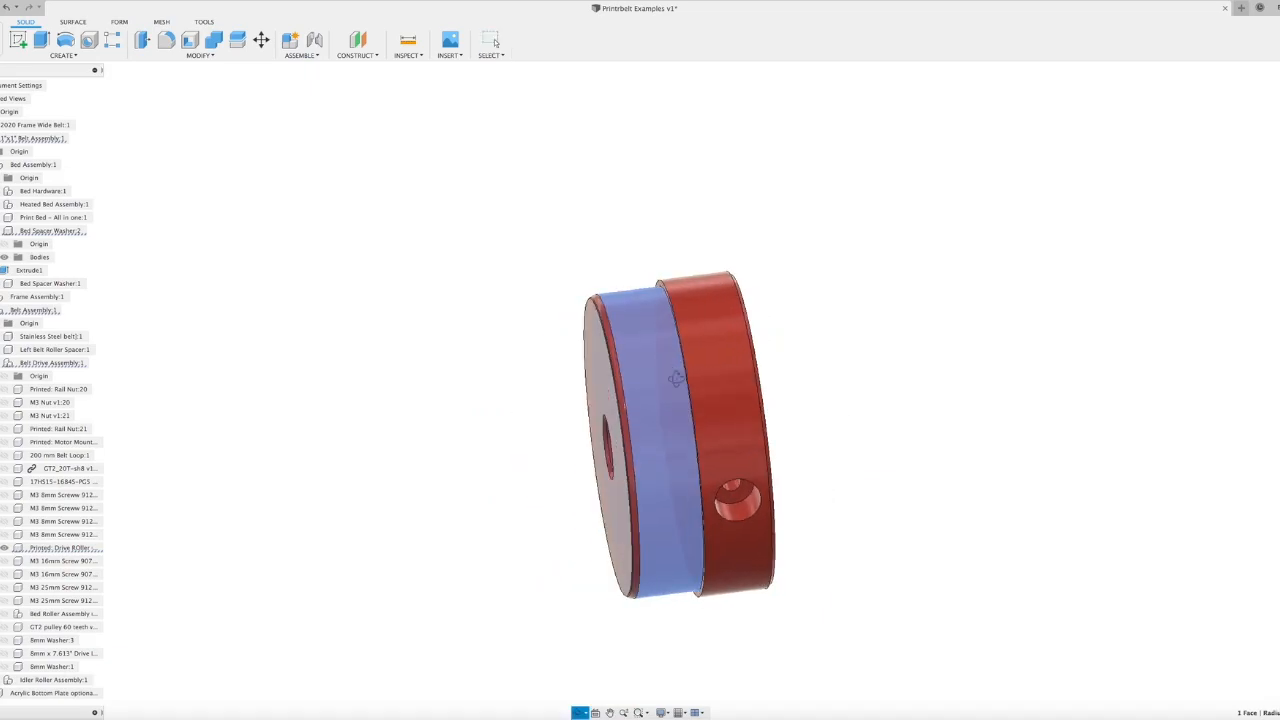
drag(680, 380, 715, 445)
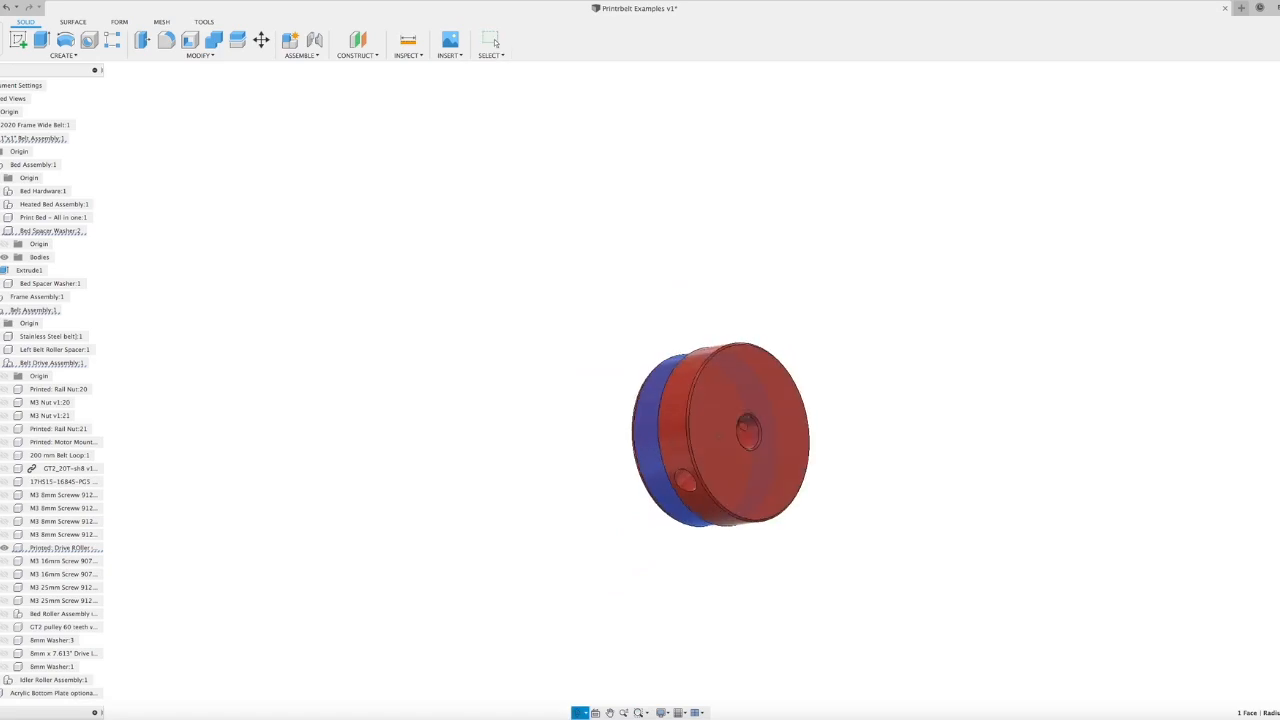
drag(720, 435, 765, 440)
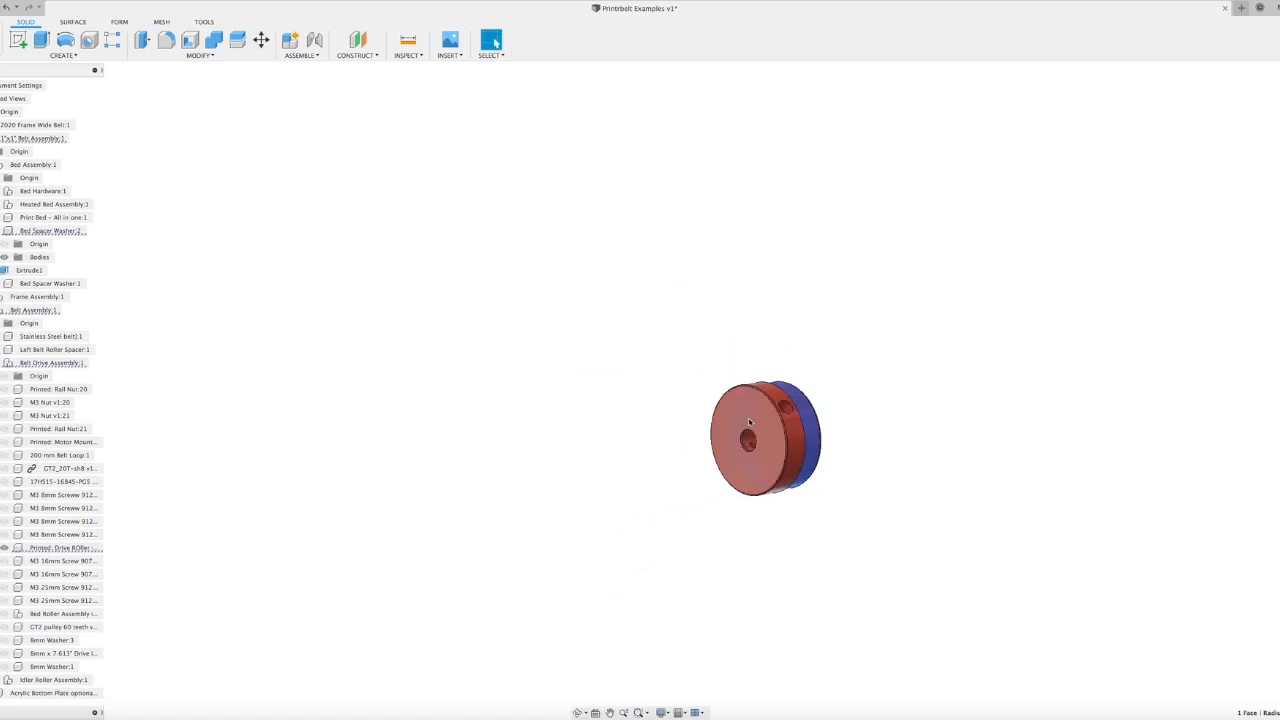
right_click(750, 421)
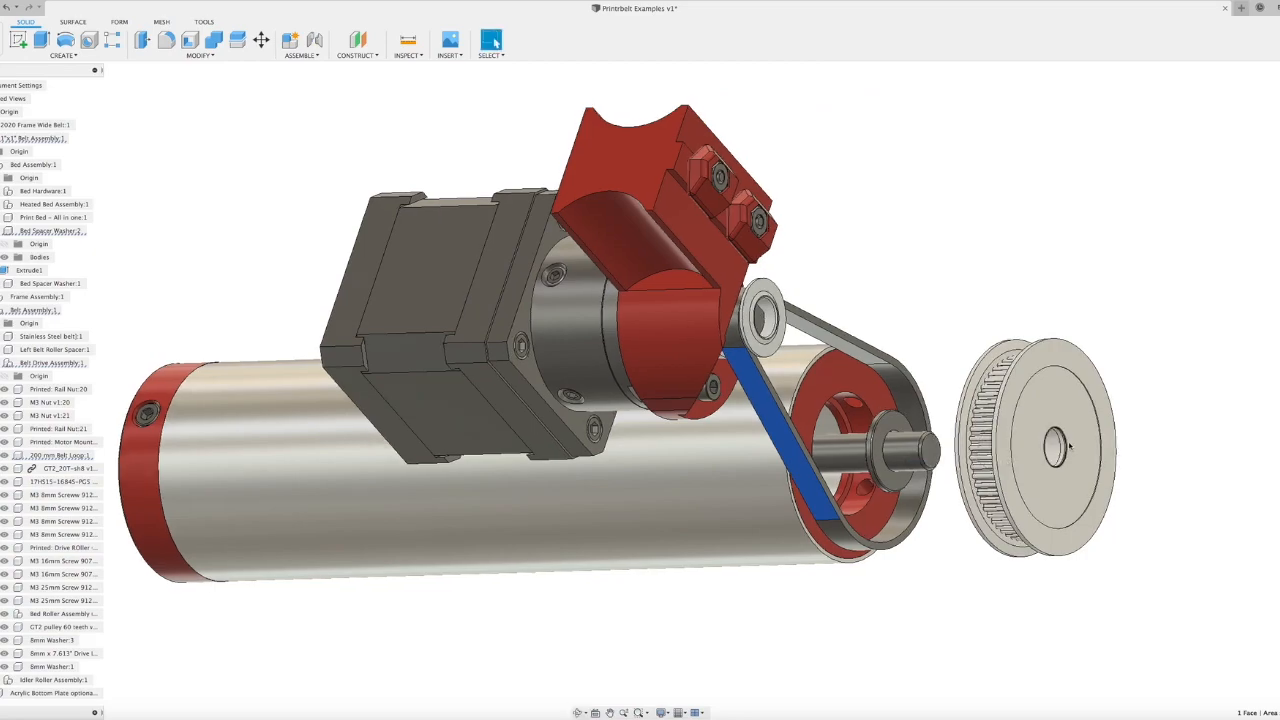
- Select the GT2 pulley and slide it onto the drive roller shaft end
click(1035, 445)
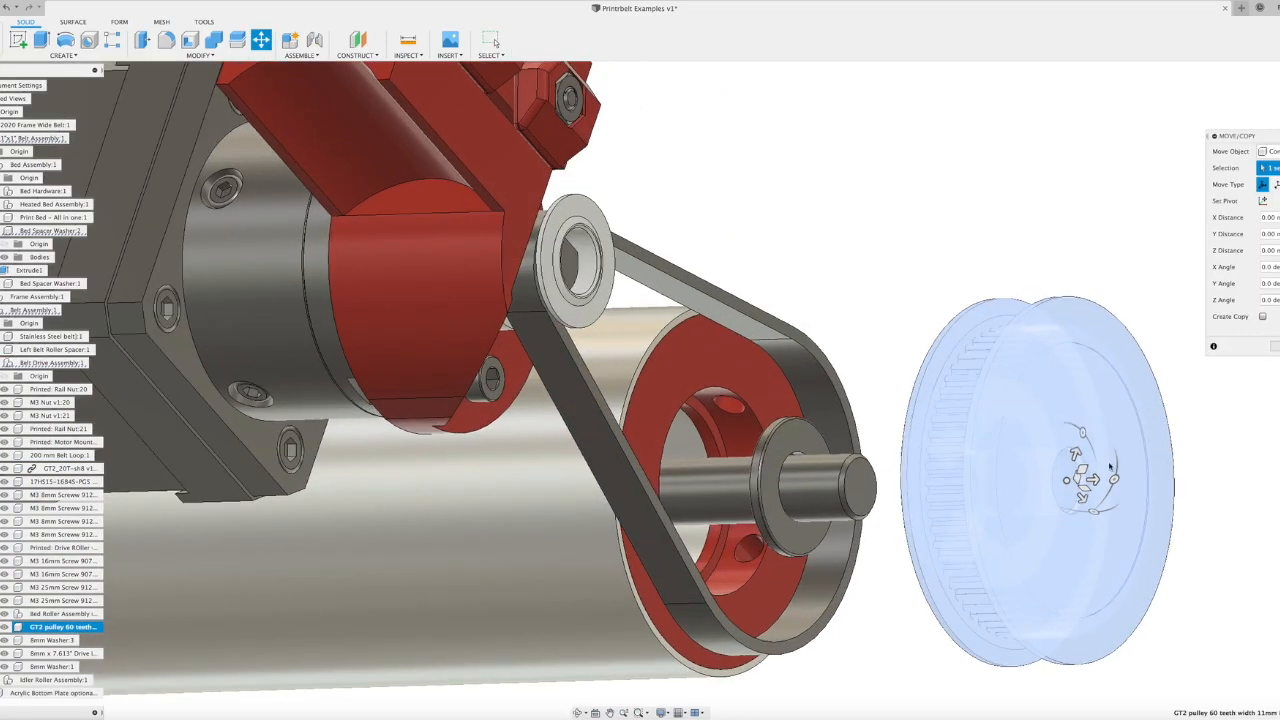
drag(1075, 478, 920, 485)
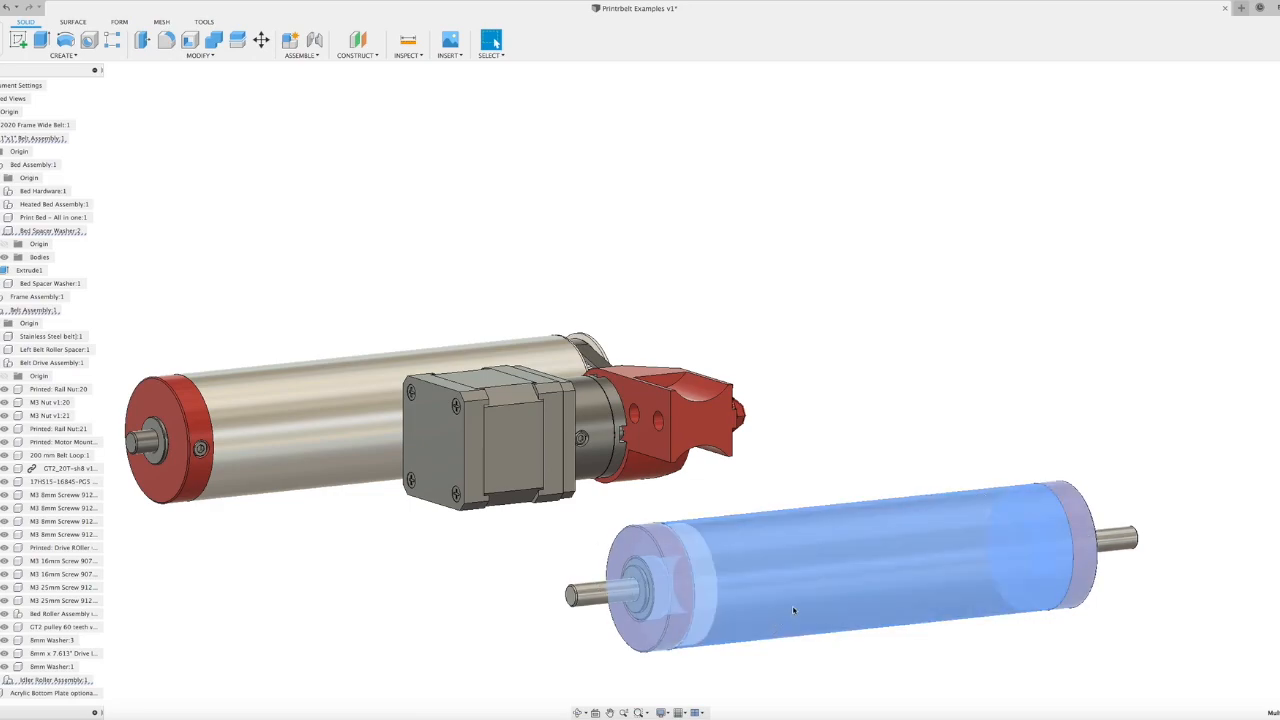
click(884, 437)
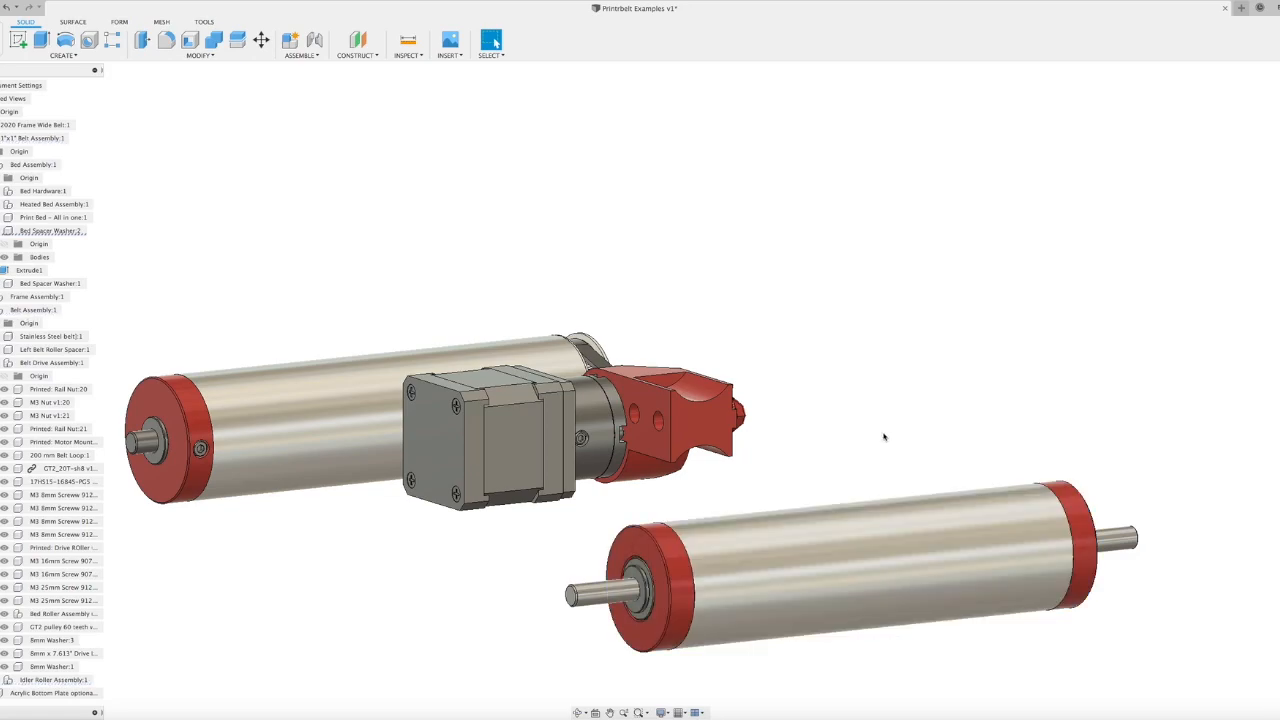
click(870, 555)
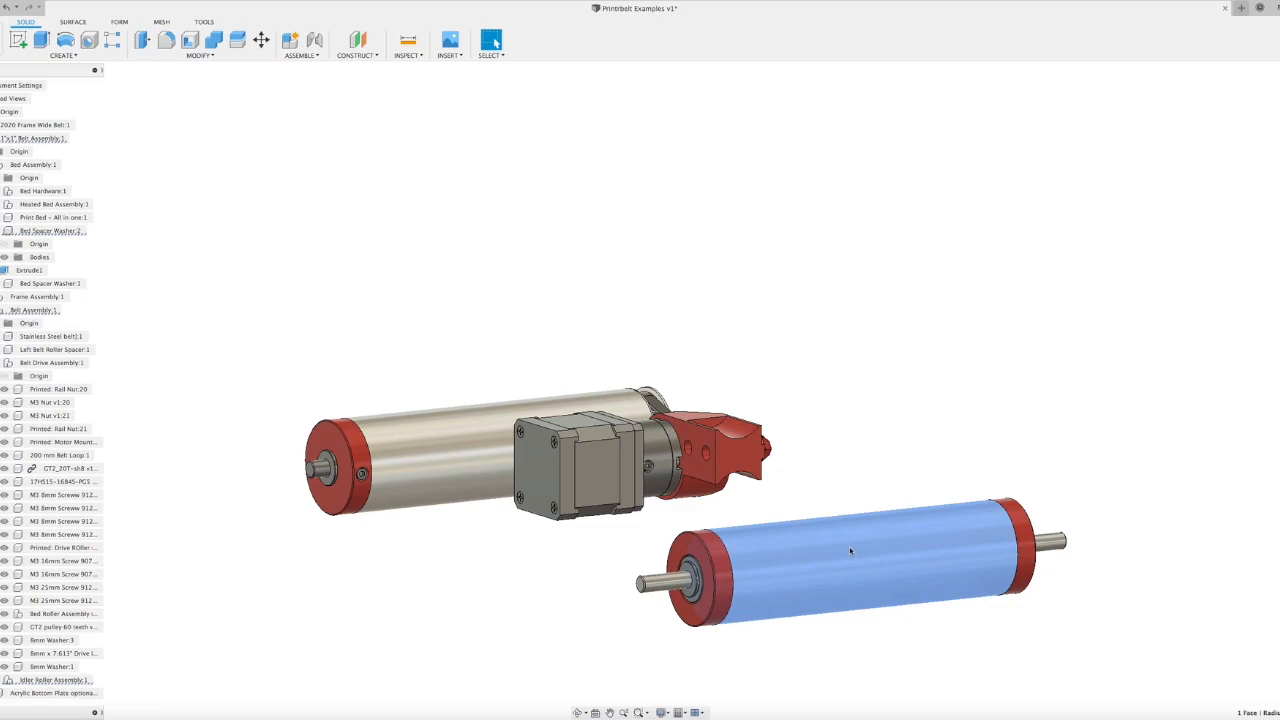
drag(850, 551, 740, 563)
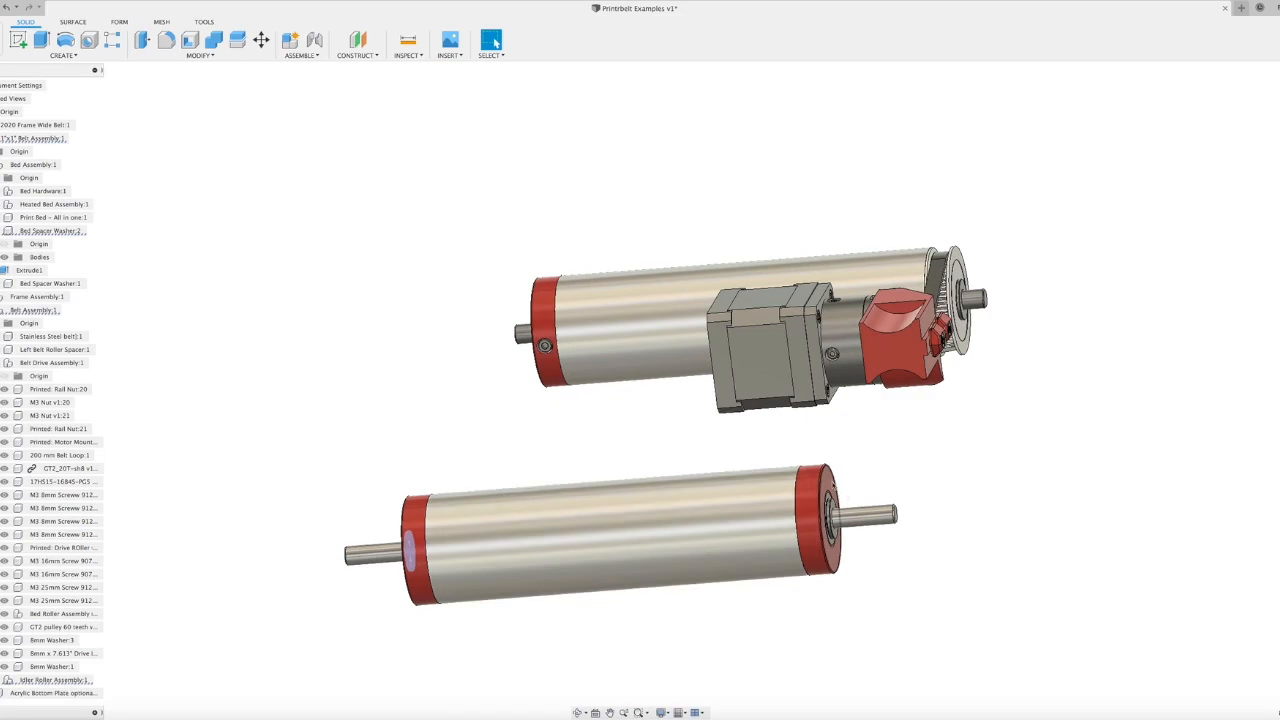
click(818, 517)
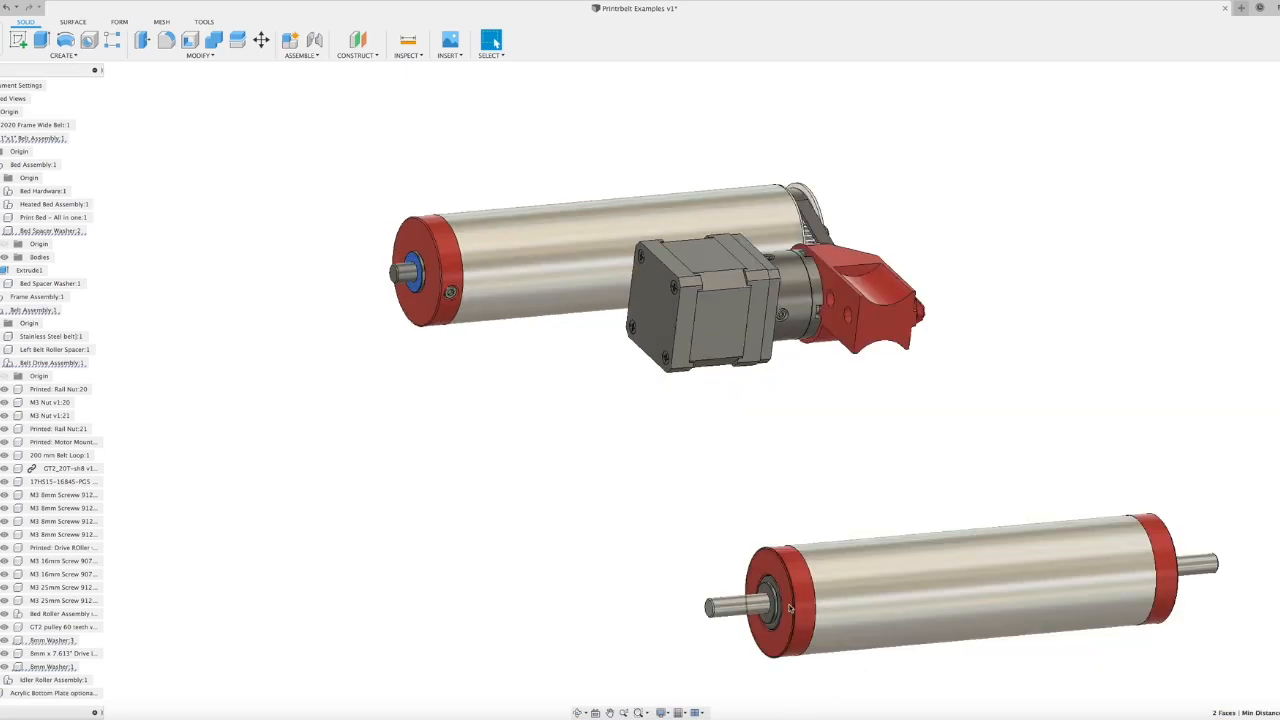
scroll(up, 3)
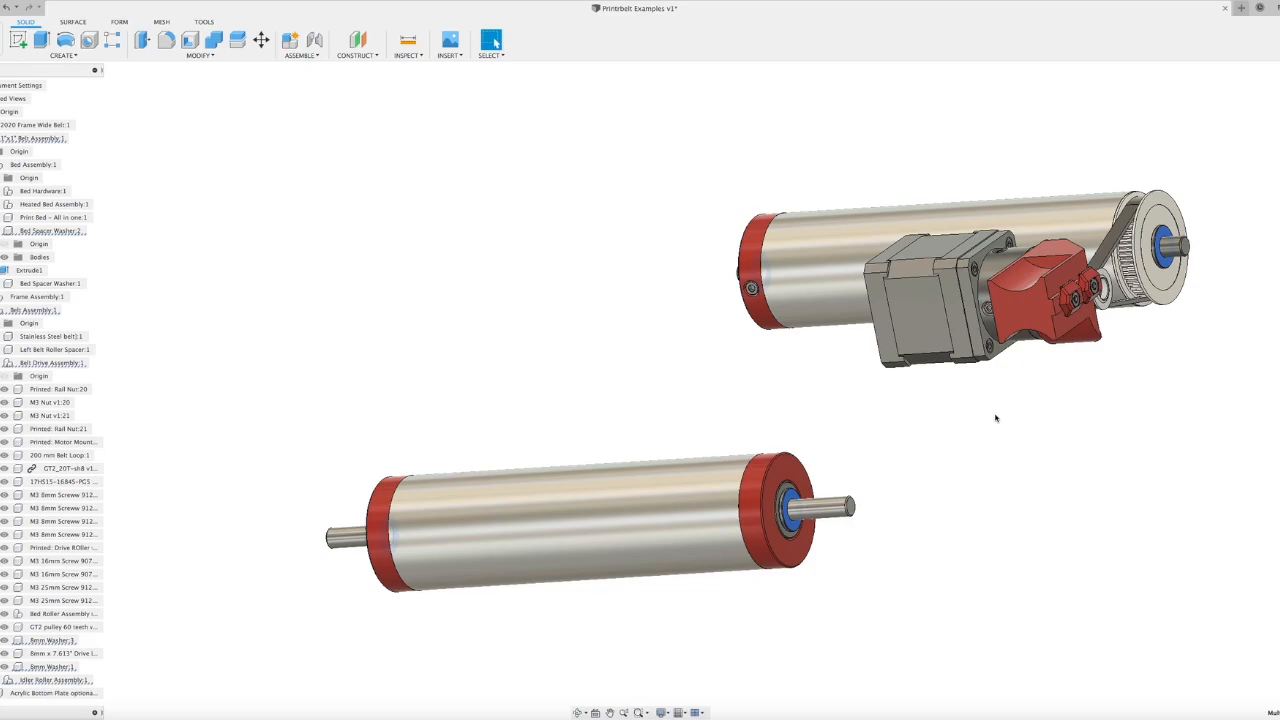
mouse_move(940, 384)
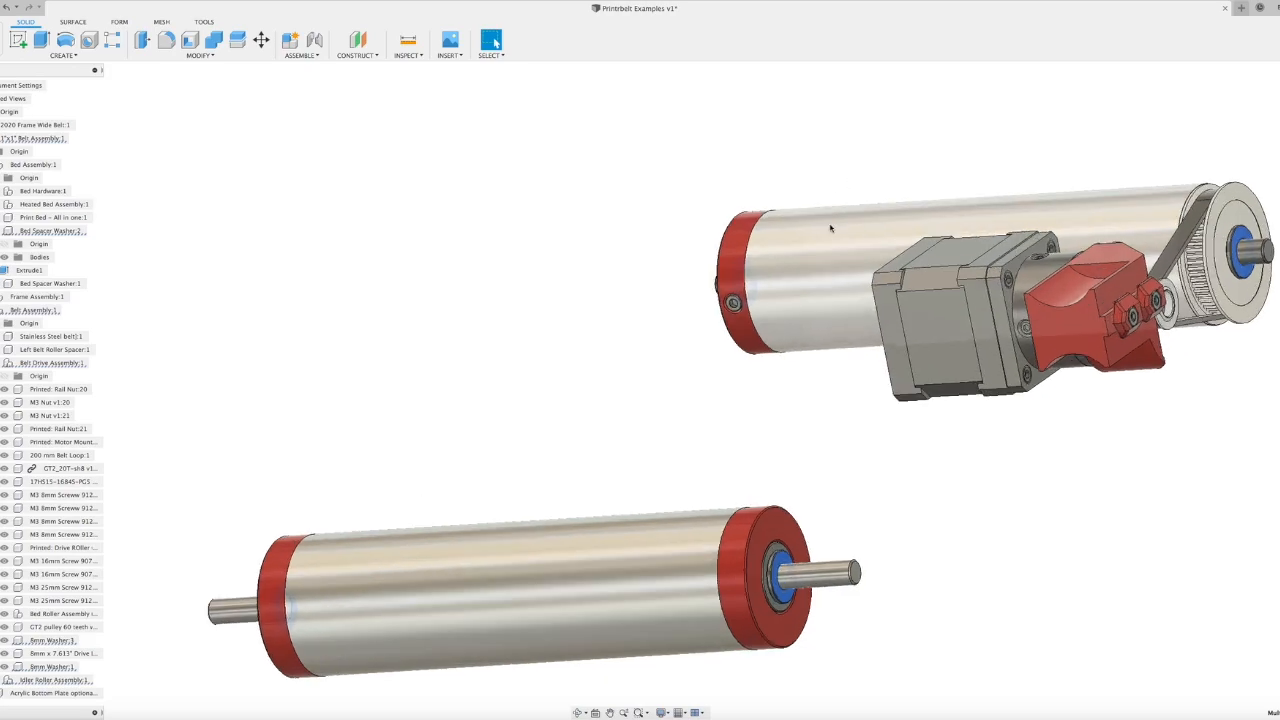
click(830, 228)
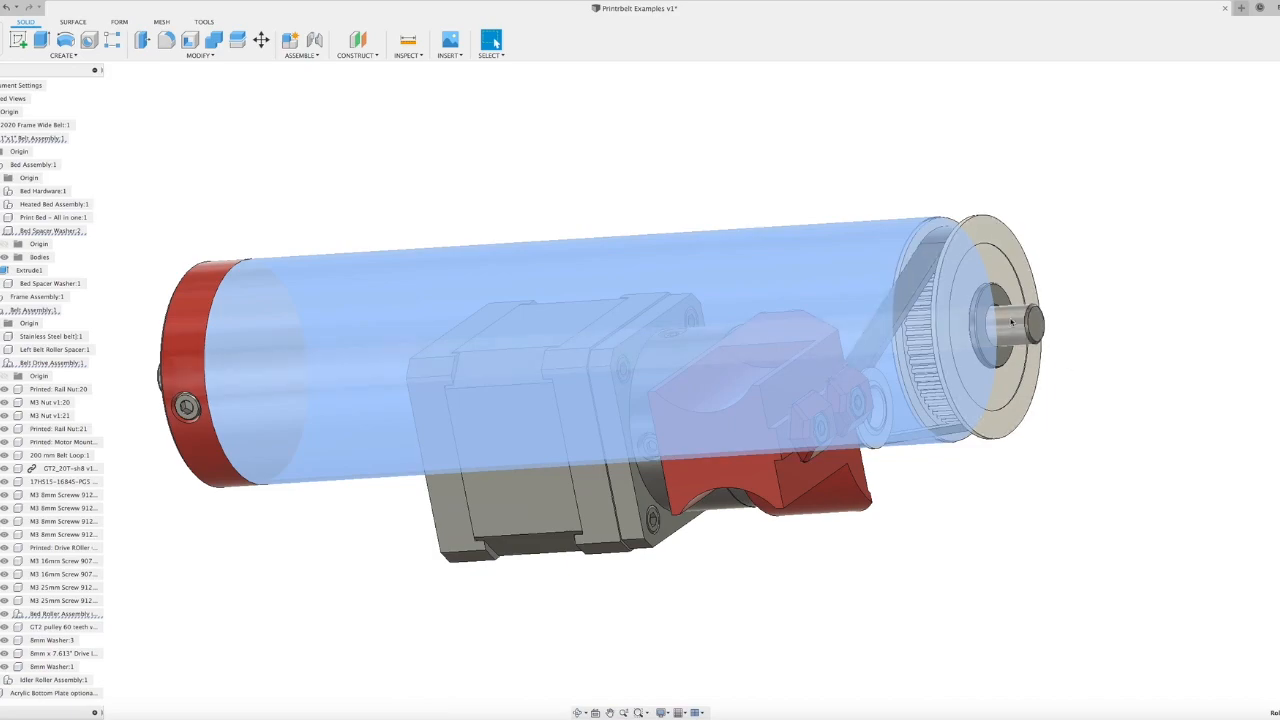
click(60, 653)
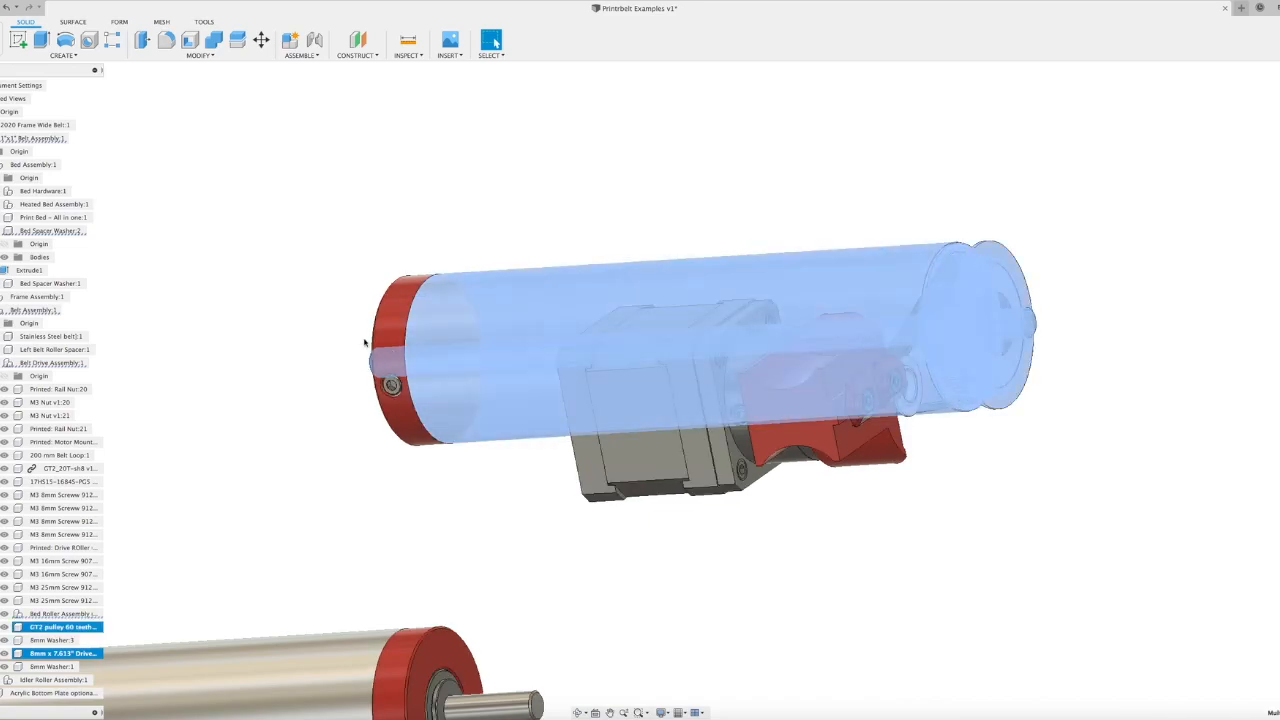
click(60, 547)
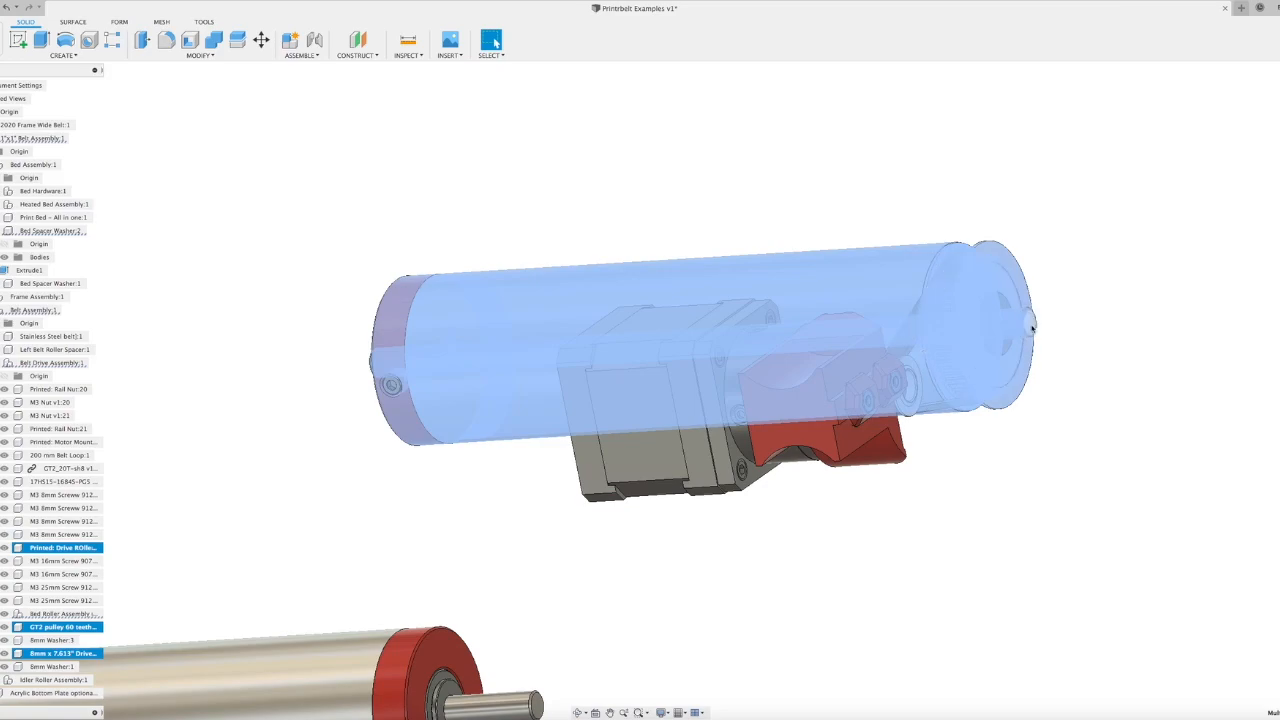
mouse_move(1058, 323)
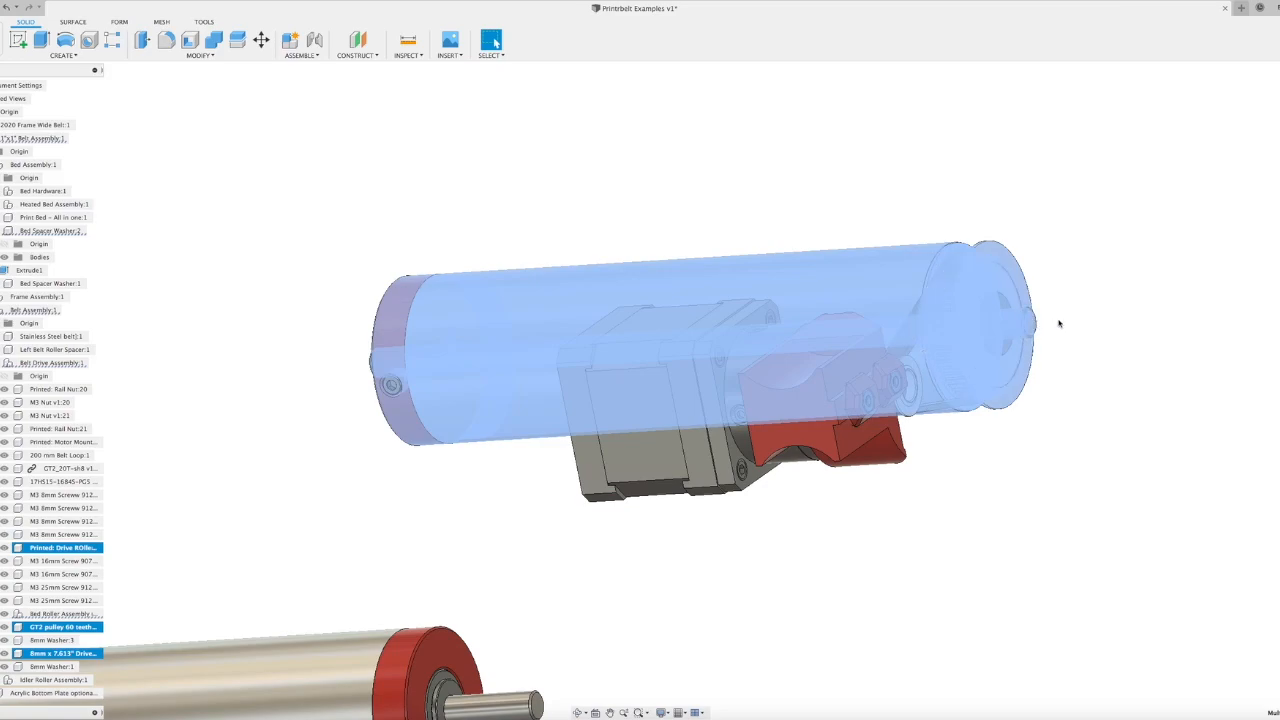
mouse_move(1010, 472)
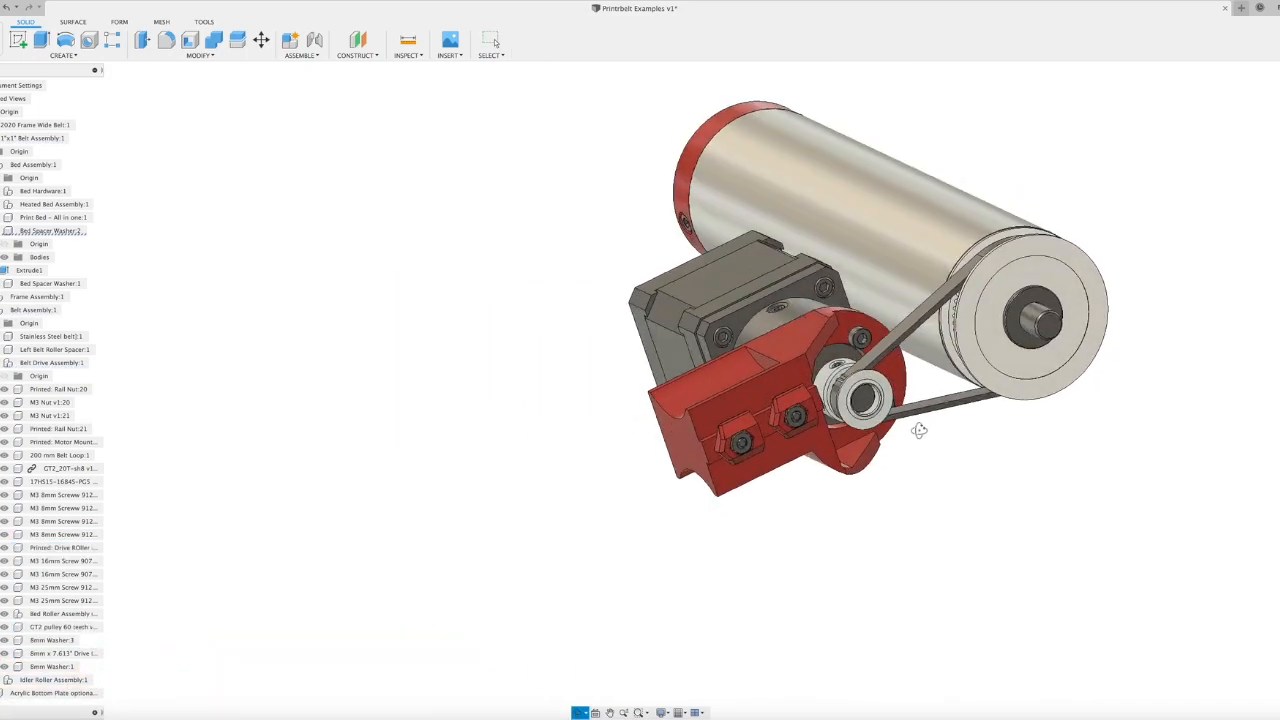
scroll(down, 3)
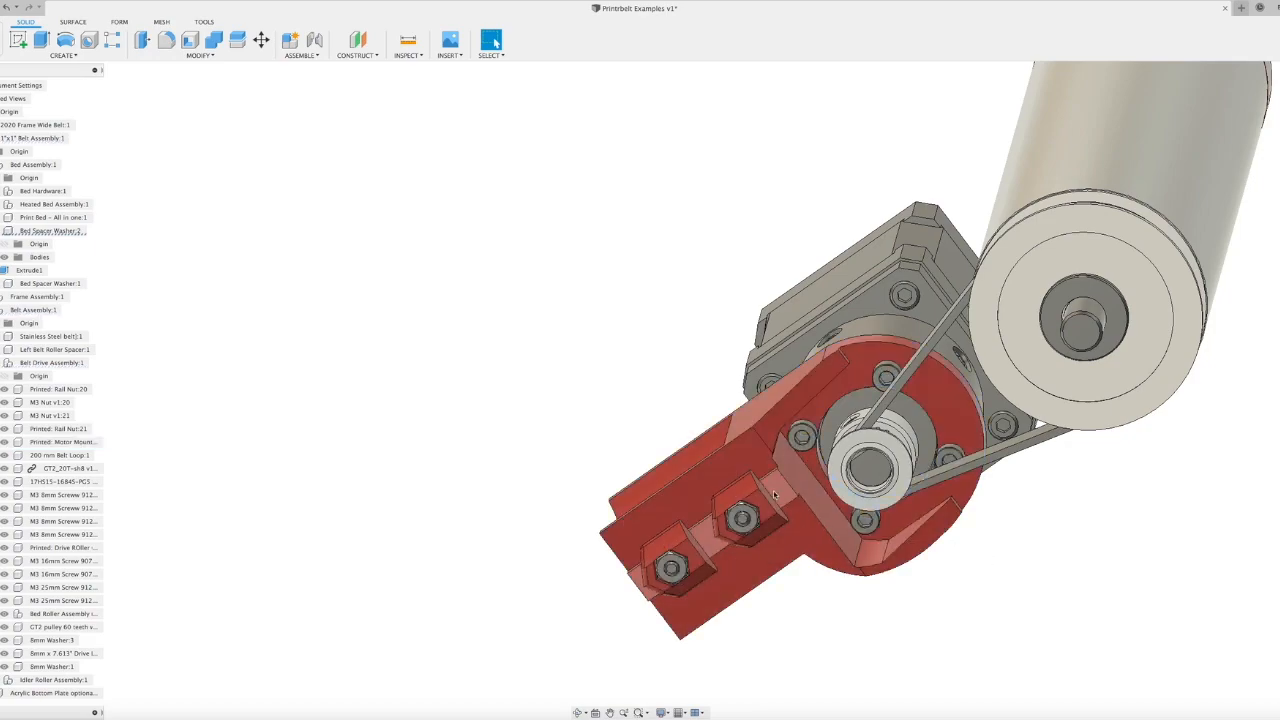
click(755, 512)
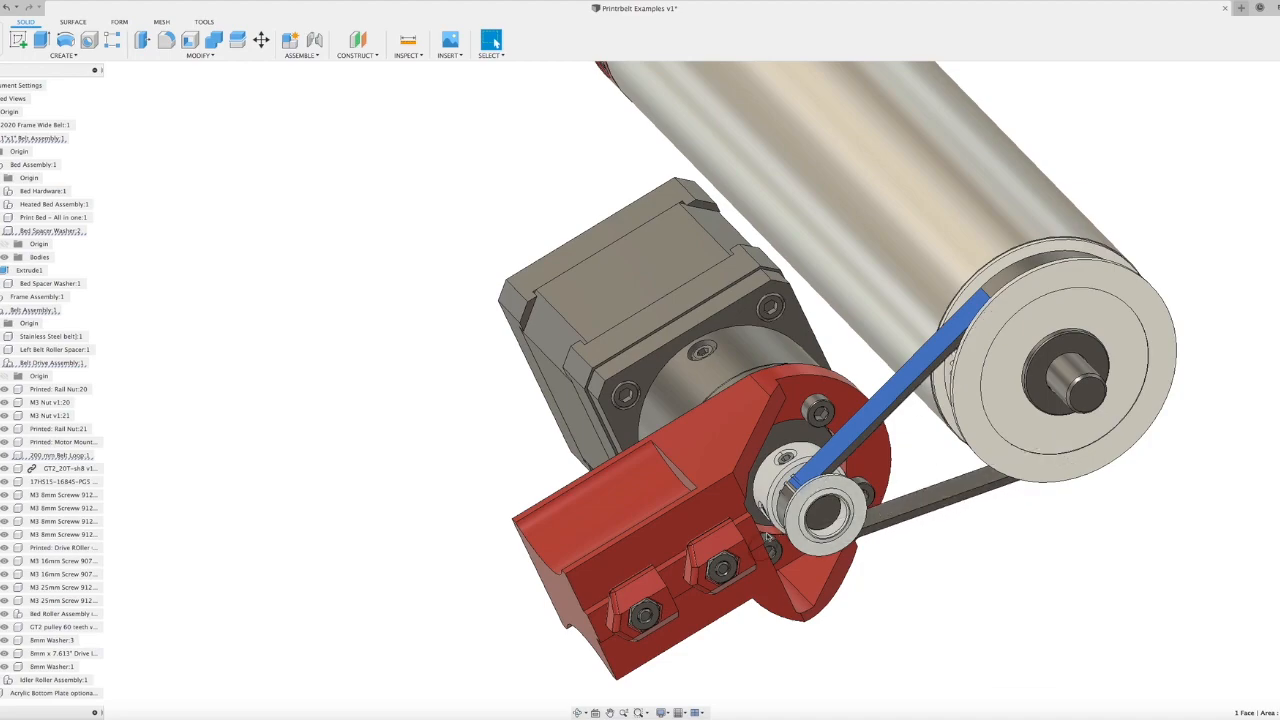
mouse_move(720, 573)
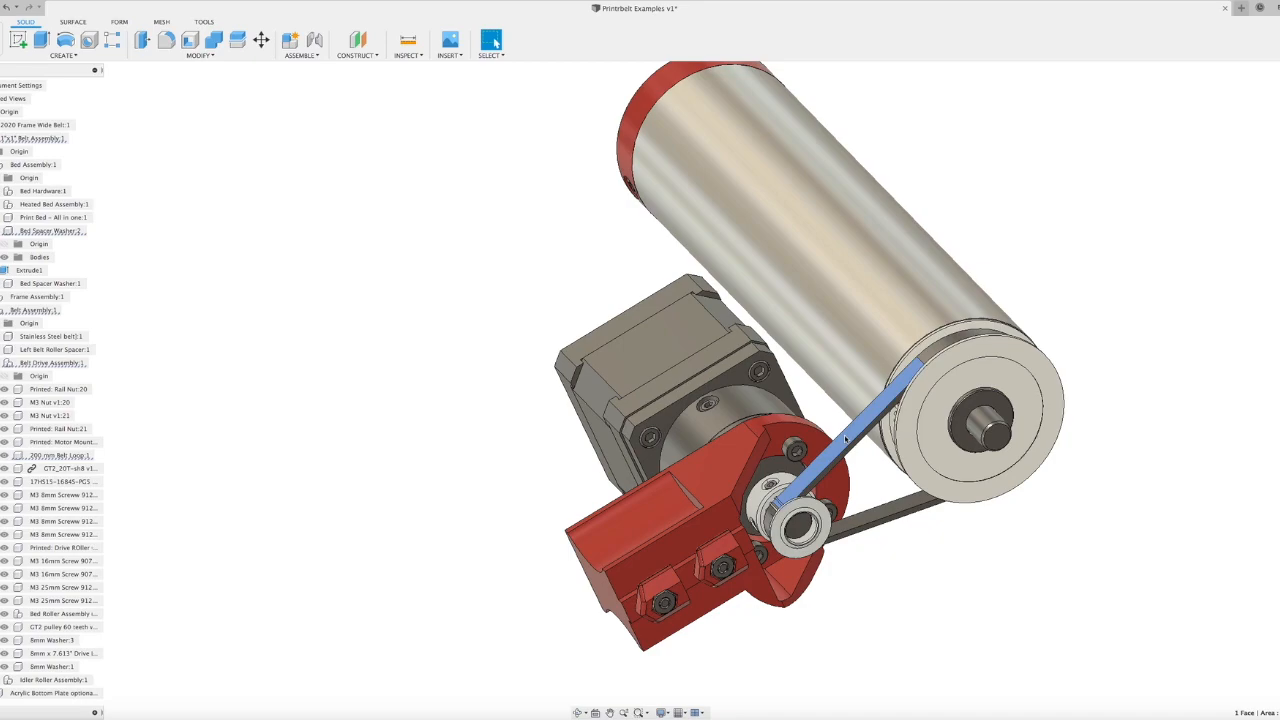
scroll(up, 3)
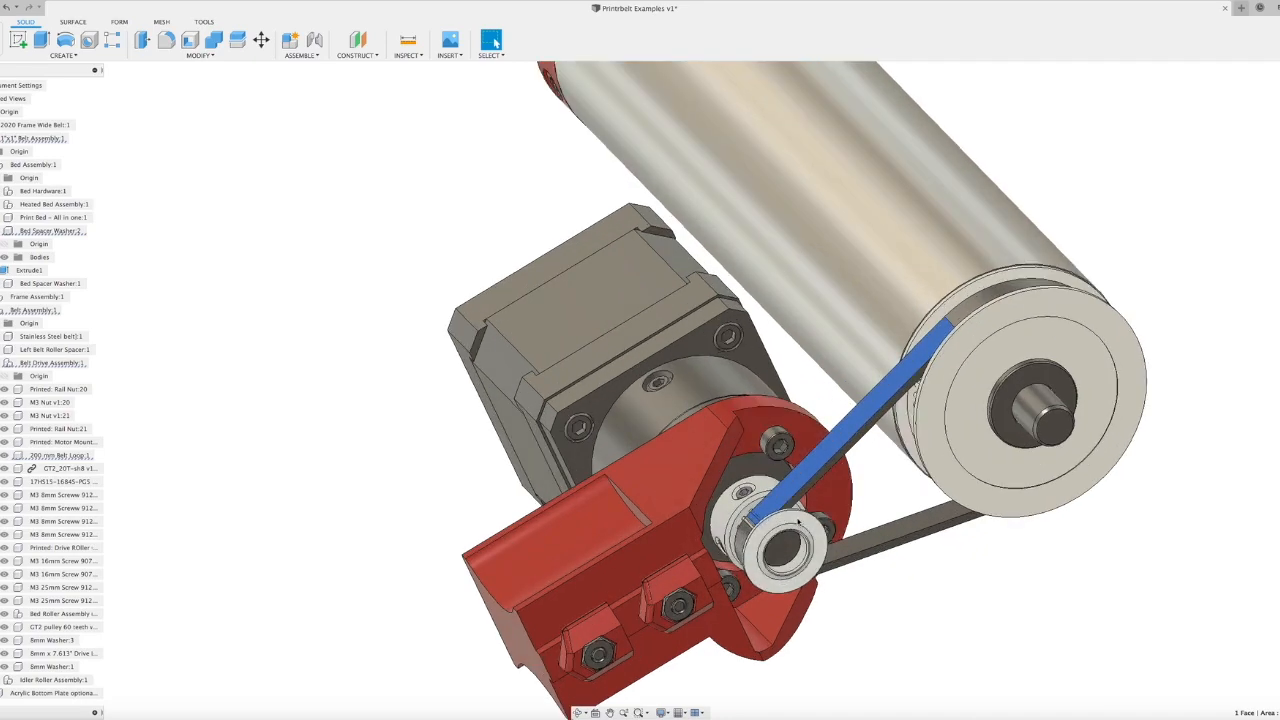
click(770, 530)
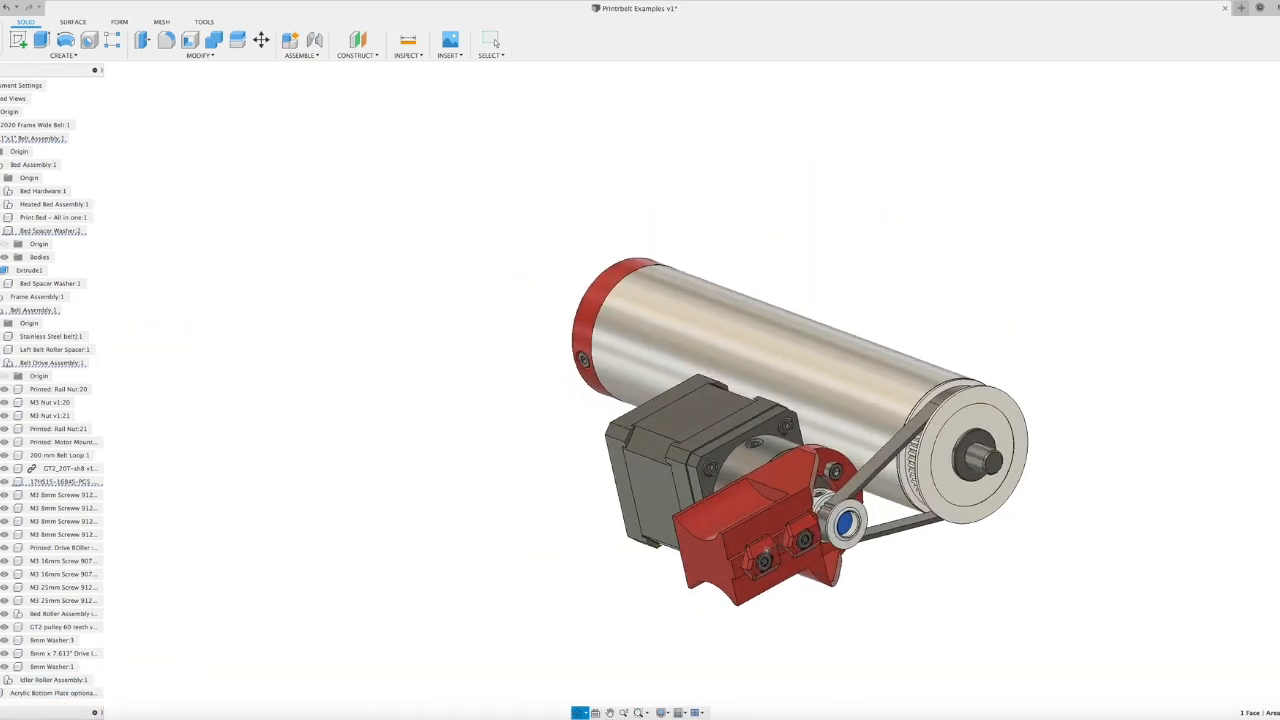
click(491, 40)
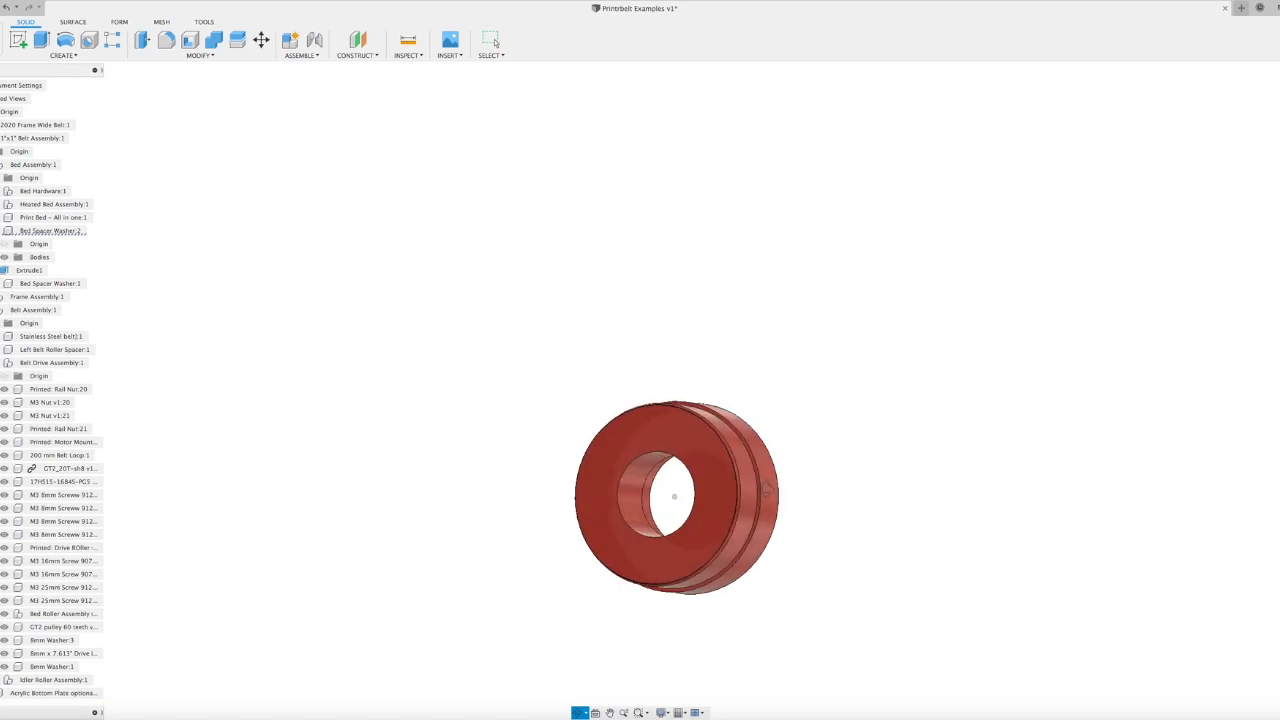
- Orbit and zoom the spacer ring, then Unisolate it from its context menu
drag(720, 490, 650, 510)
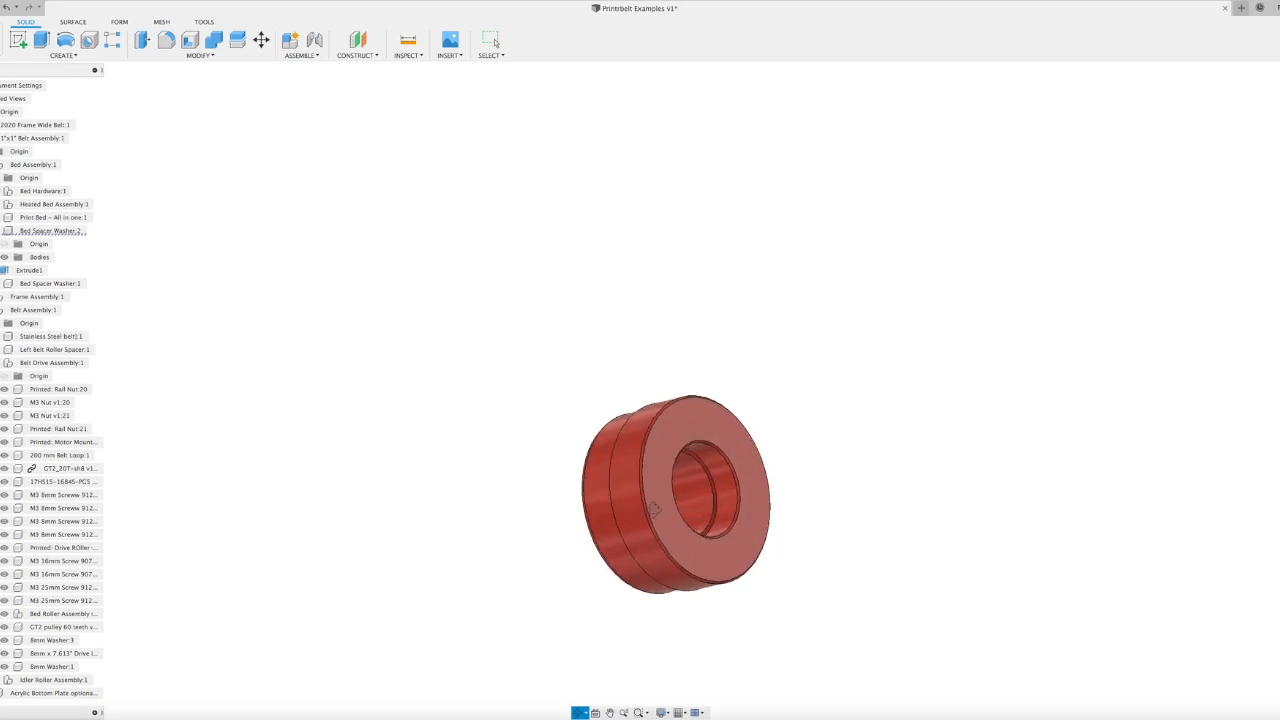
scroll(up, 3)
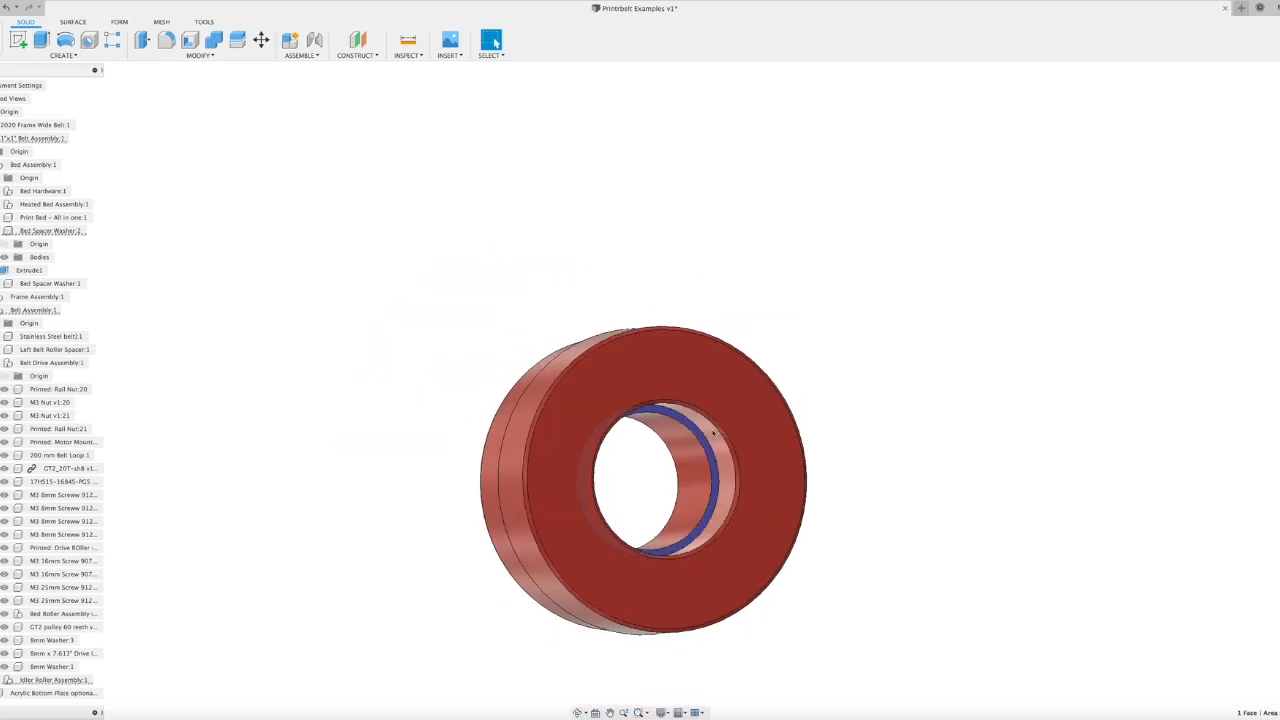
scroll(up, 3)
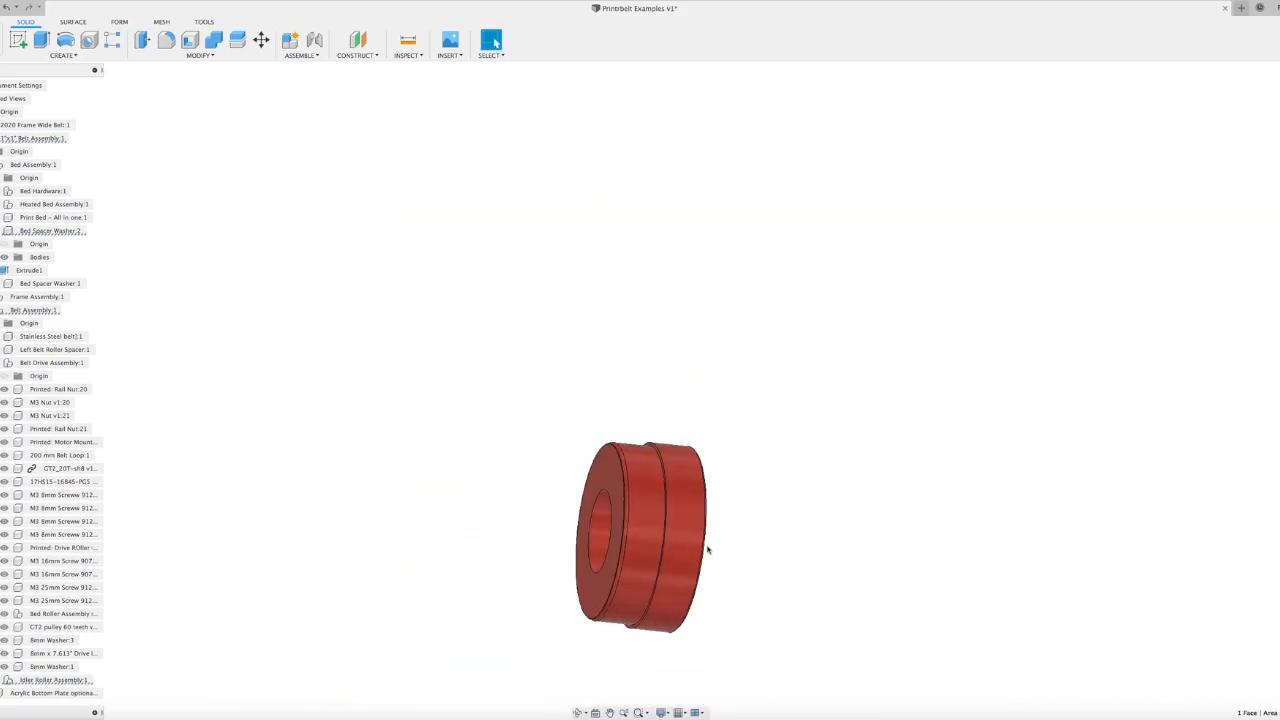
right_click(645, 535)
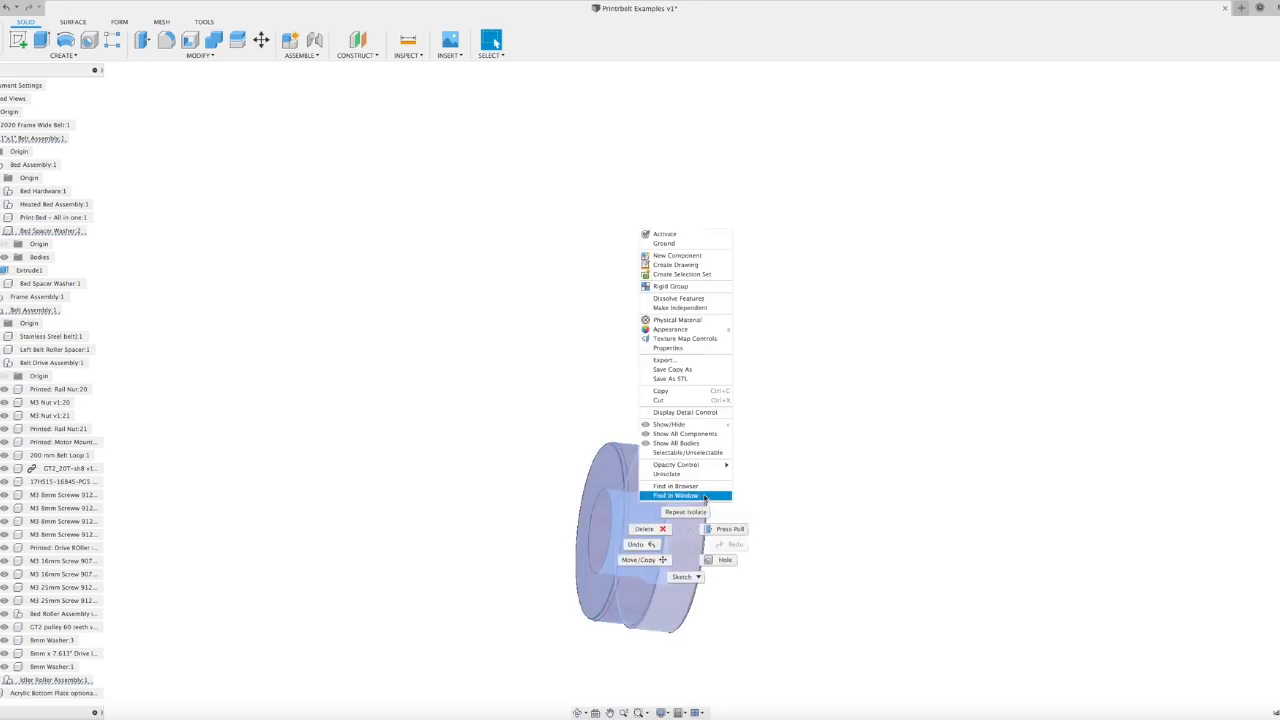
mouse_move(685, 473)
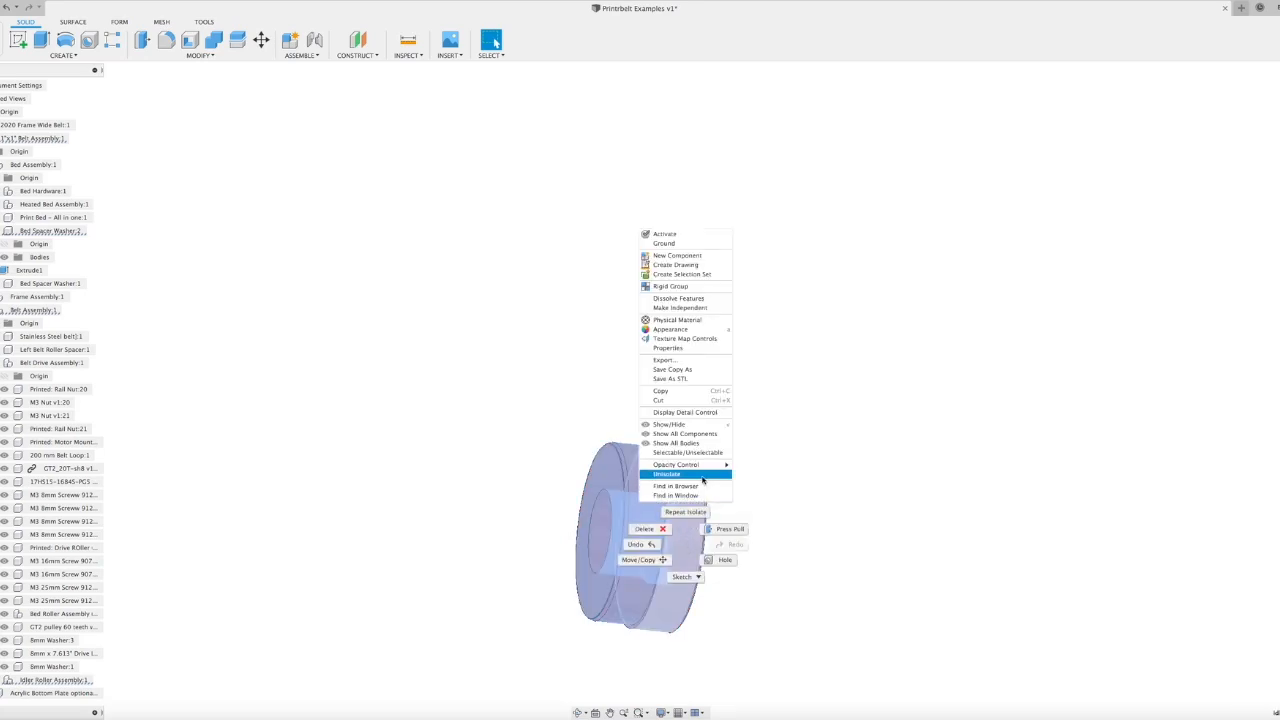
click(667, 474)
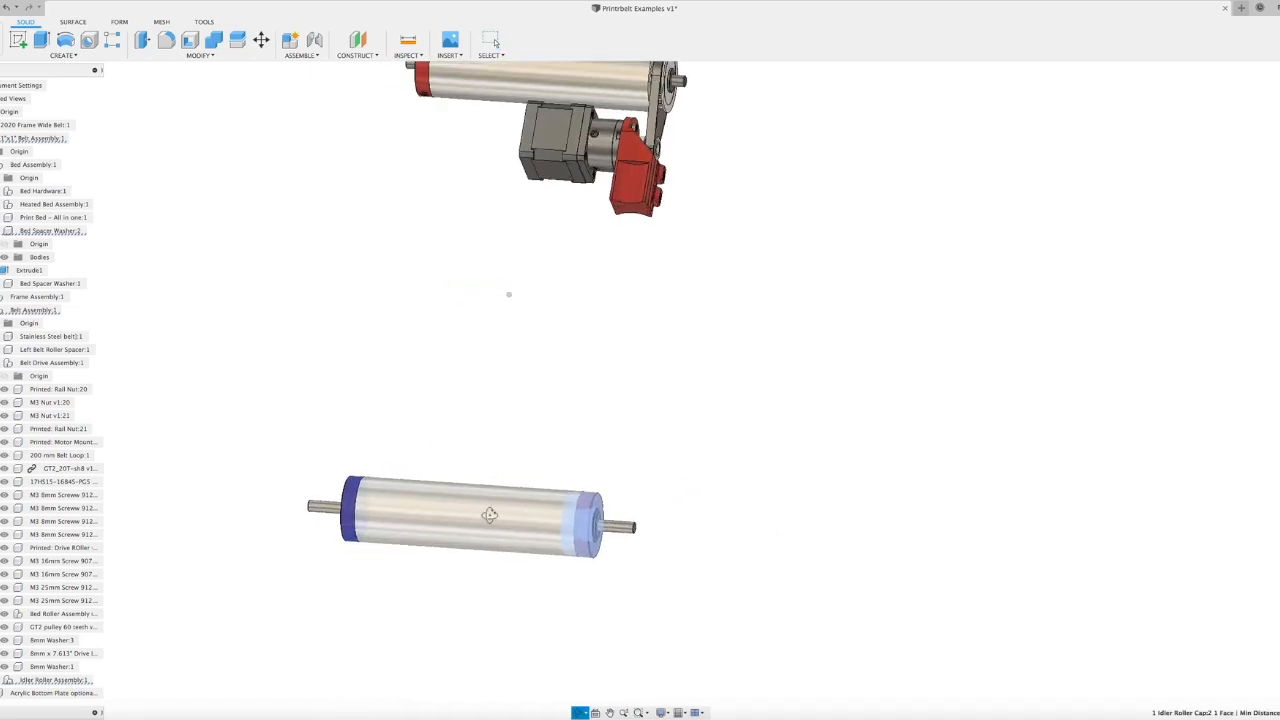
drag(489, 515, 500, 459)
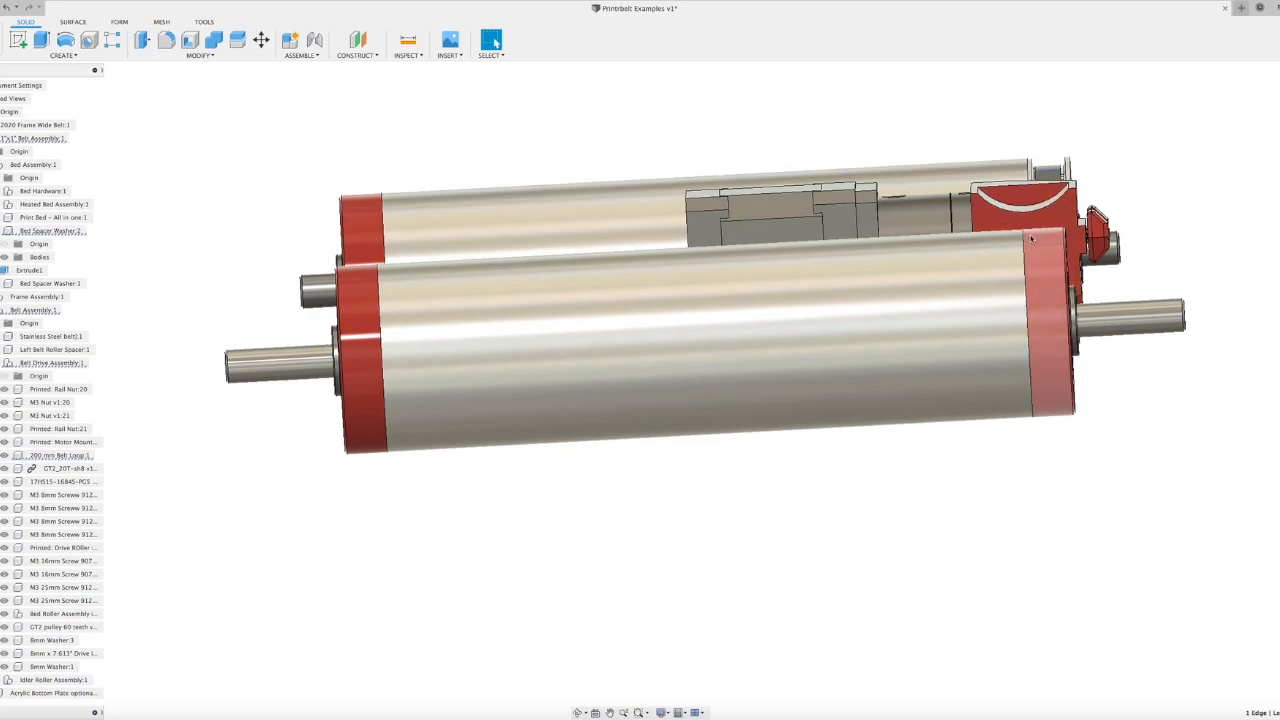
click(1050, 320)
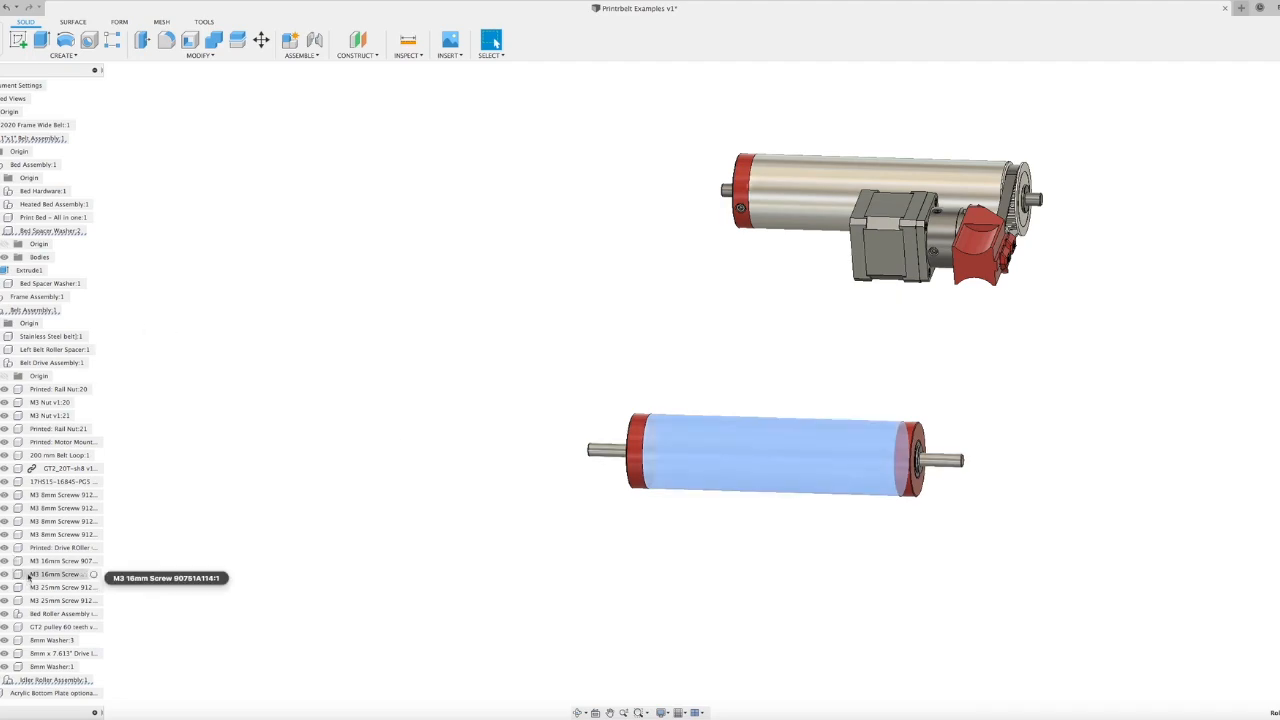
mouse_move(55, 468)
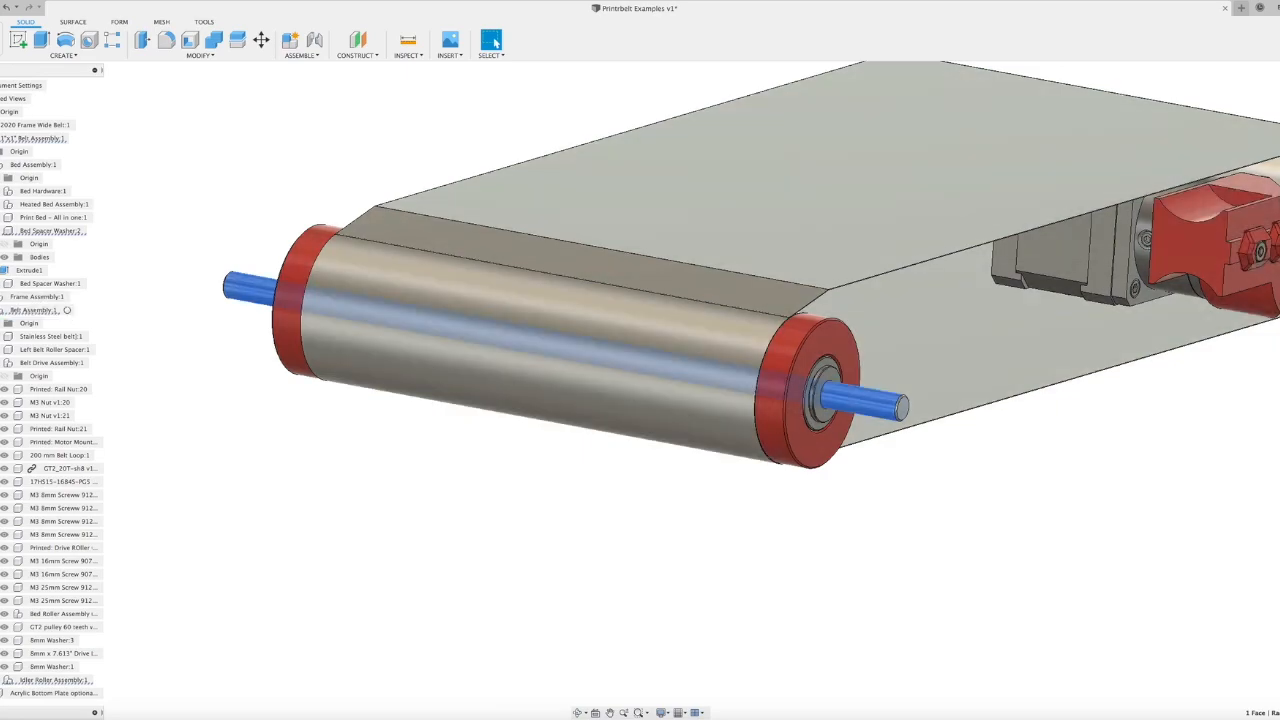
mouse_move(116, 399)
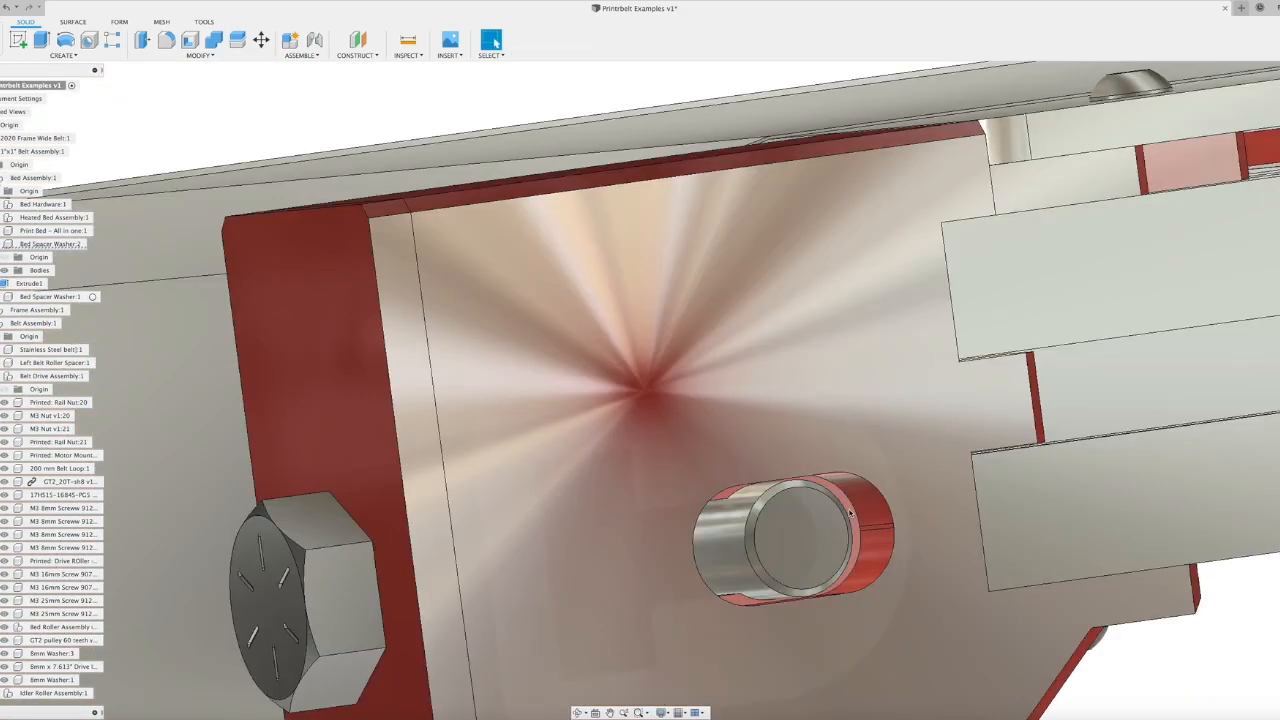
- Pick two points on the full belt assembly near the red end block
click(780, 540)
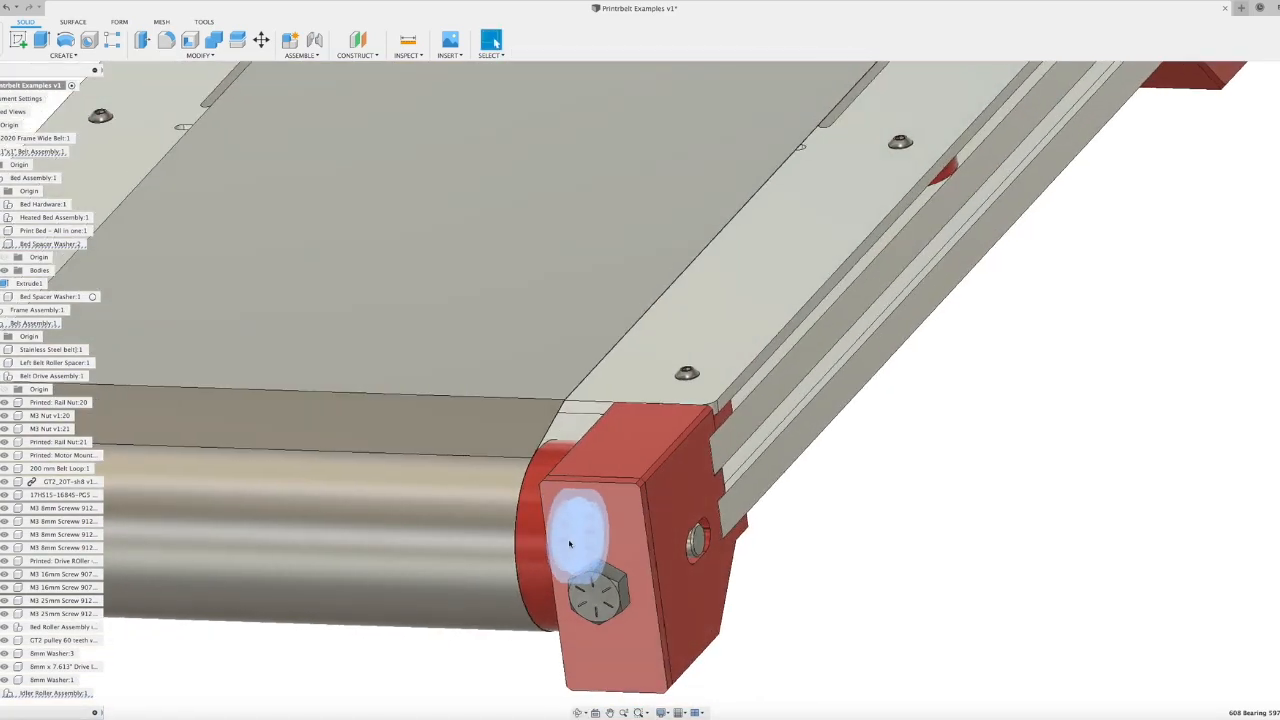
click(575, 540)
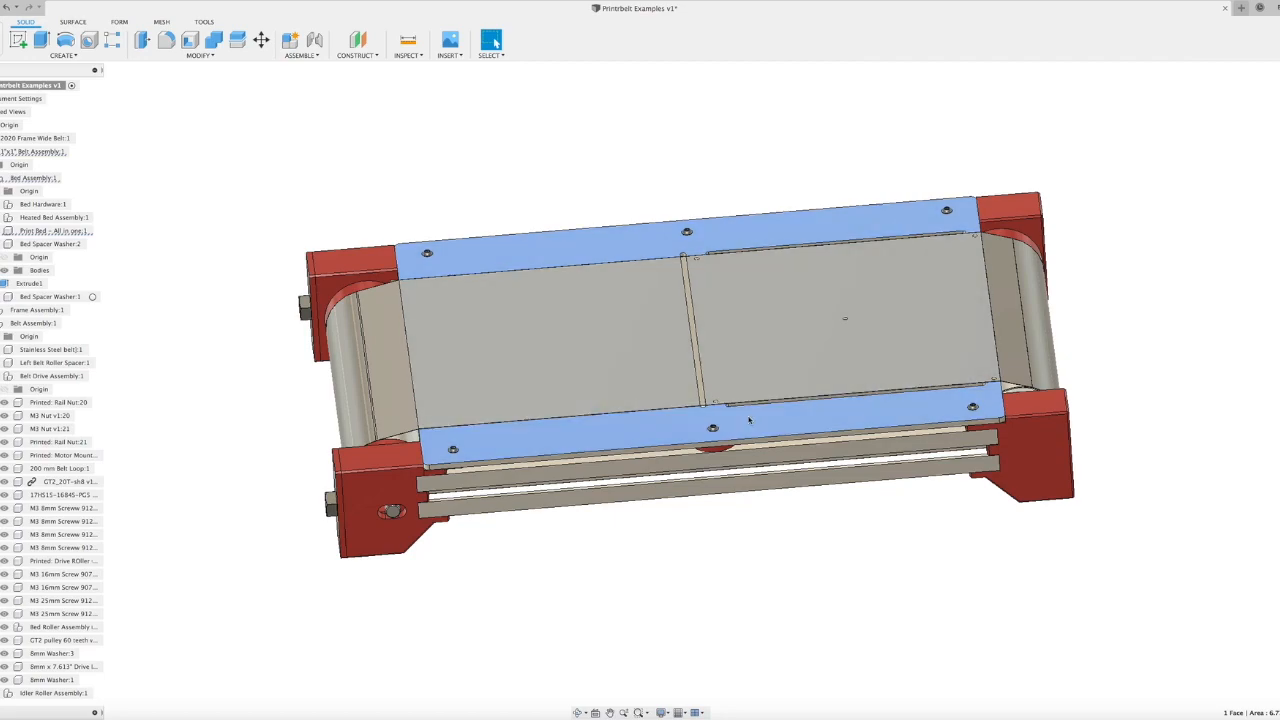
scroll(up, 3)
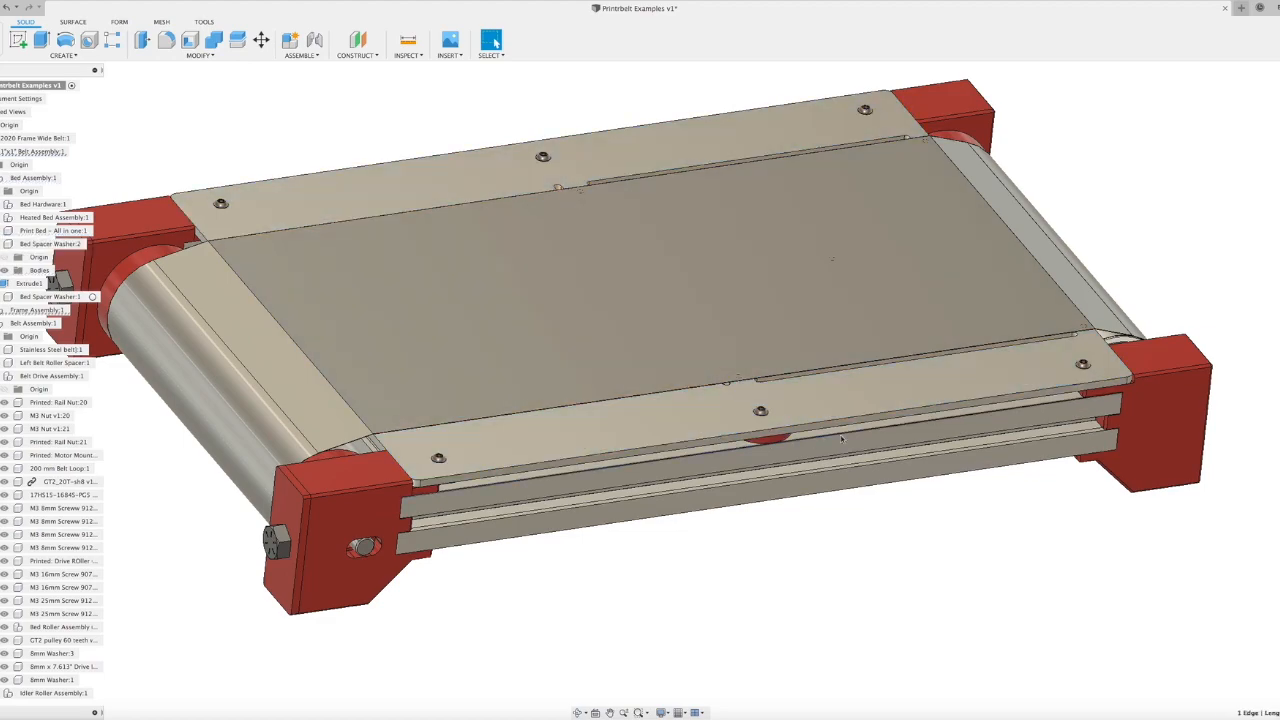
click(760, 425)
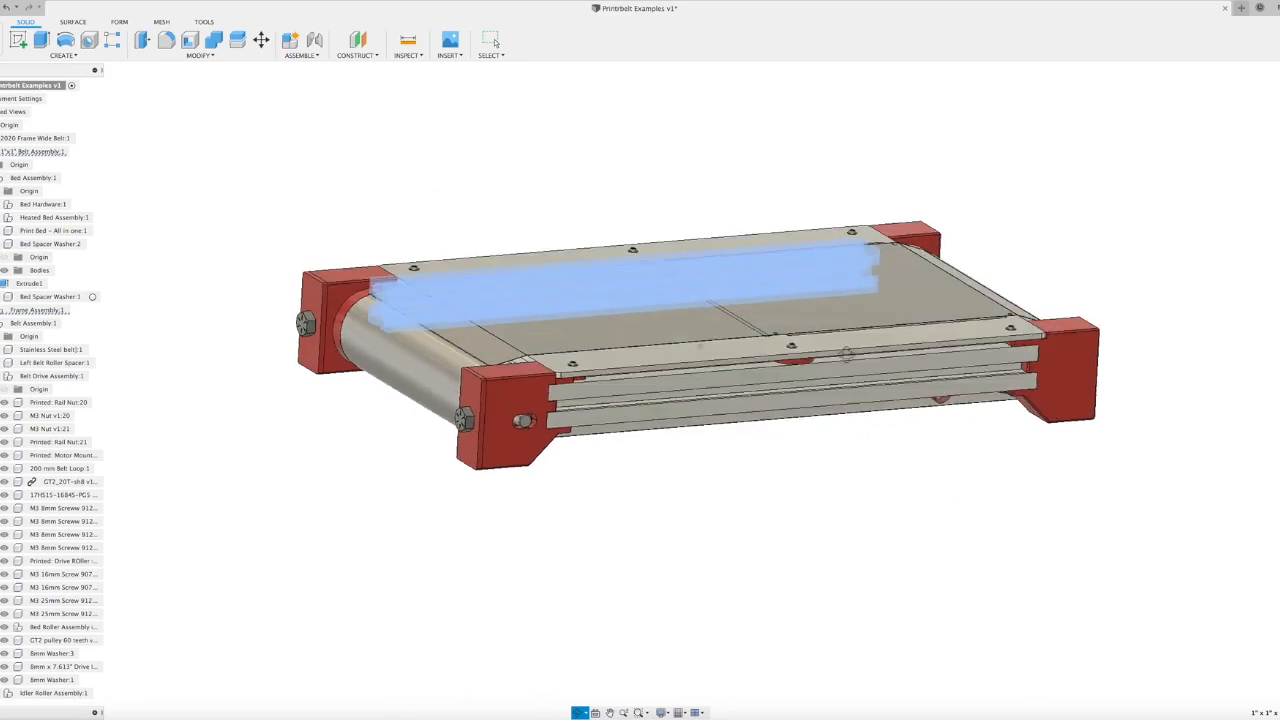
drag(700, 340, 760, 440)
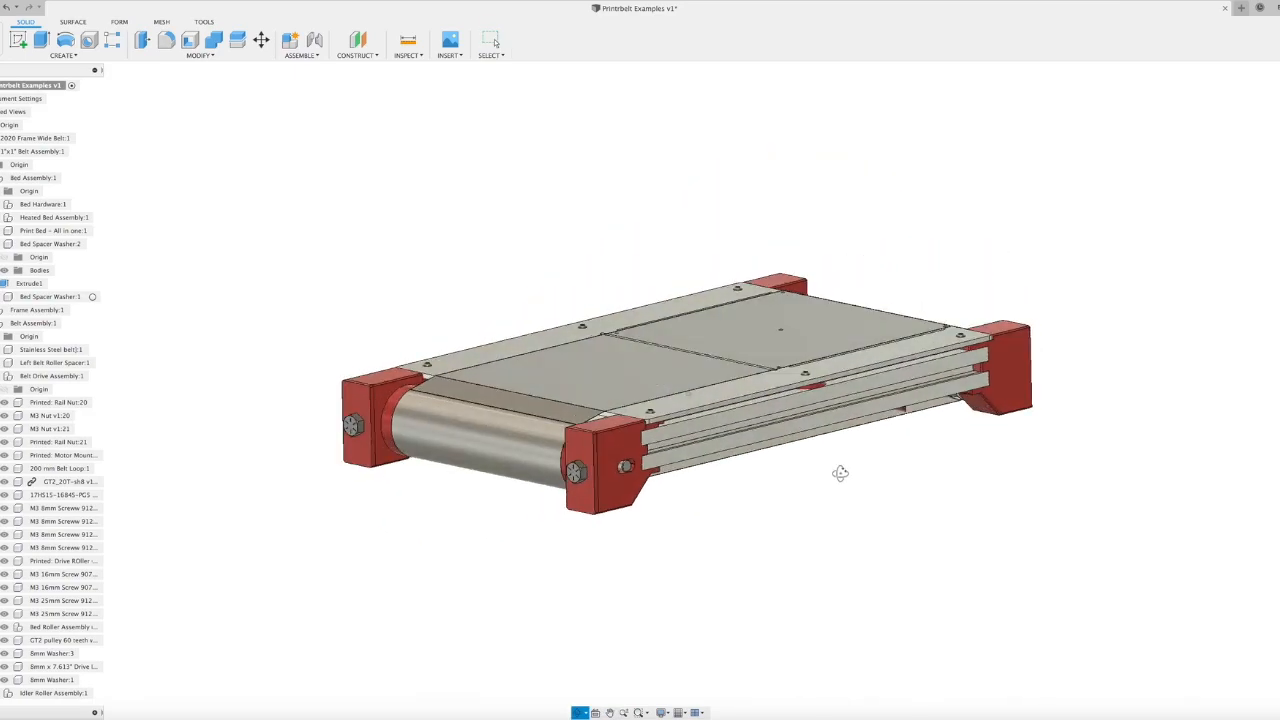
drag(840, 473, 800, 487)
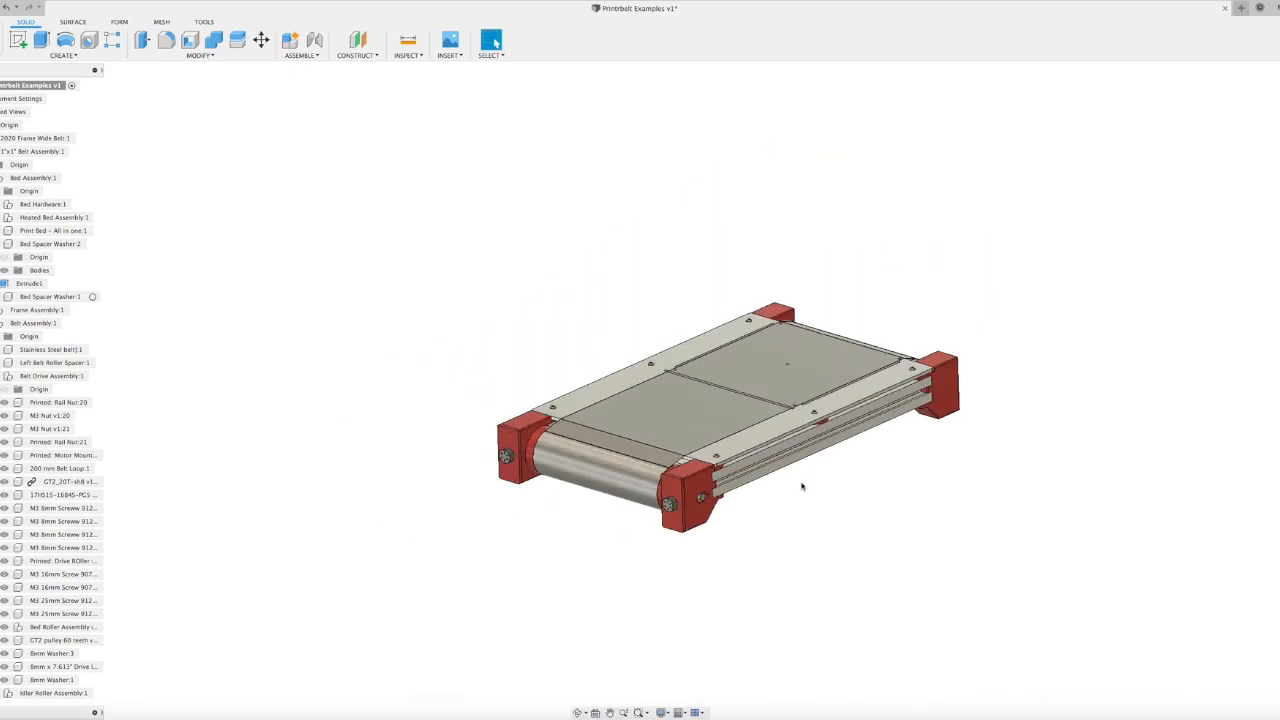